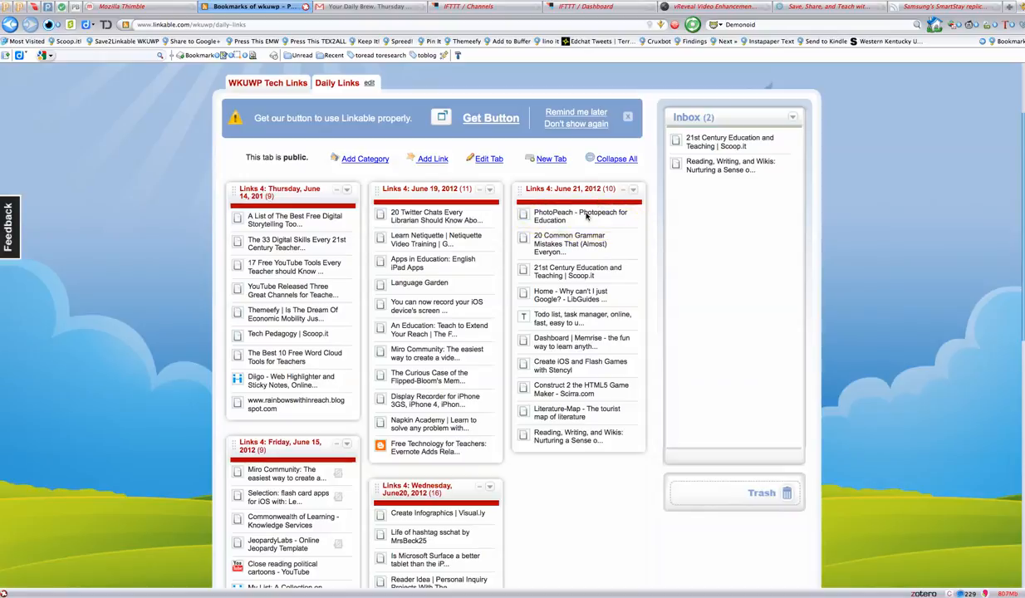
mouse_move(582, 216)
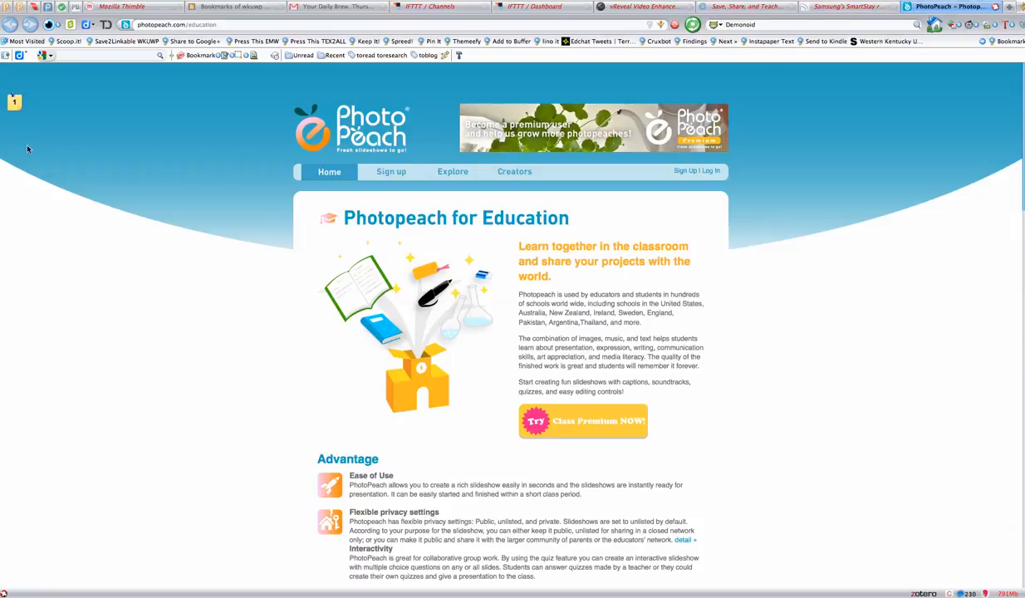
click(13, 101)
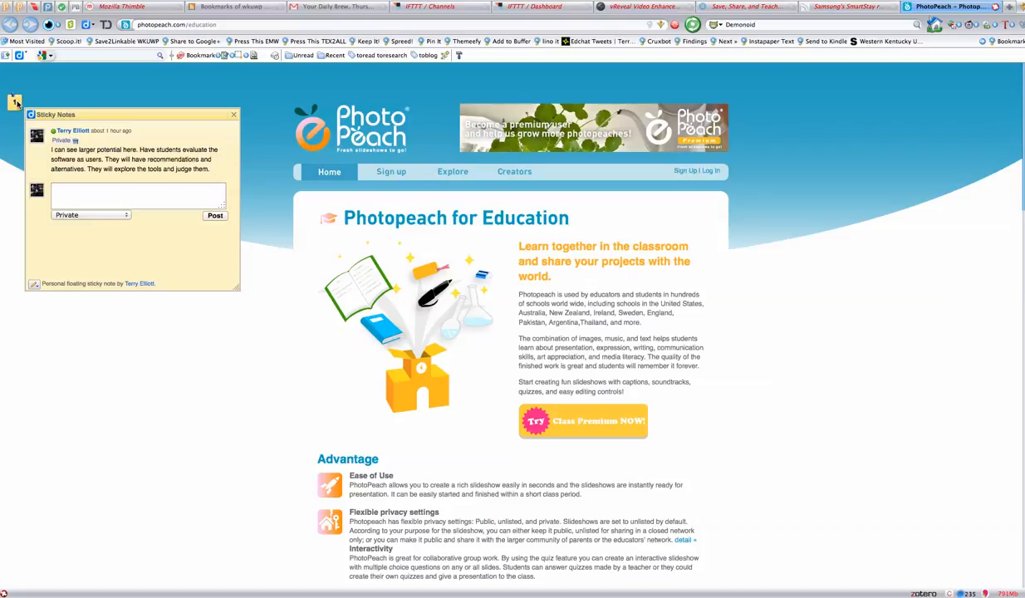
click(233, 113)
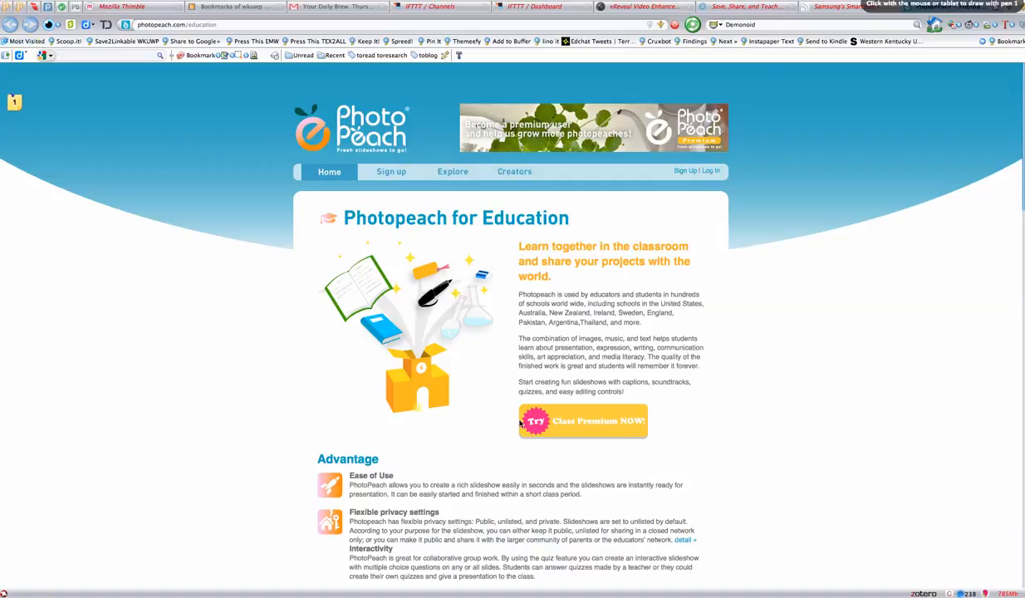
mouse_move(752, 397)
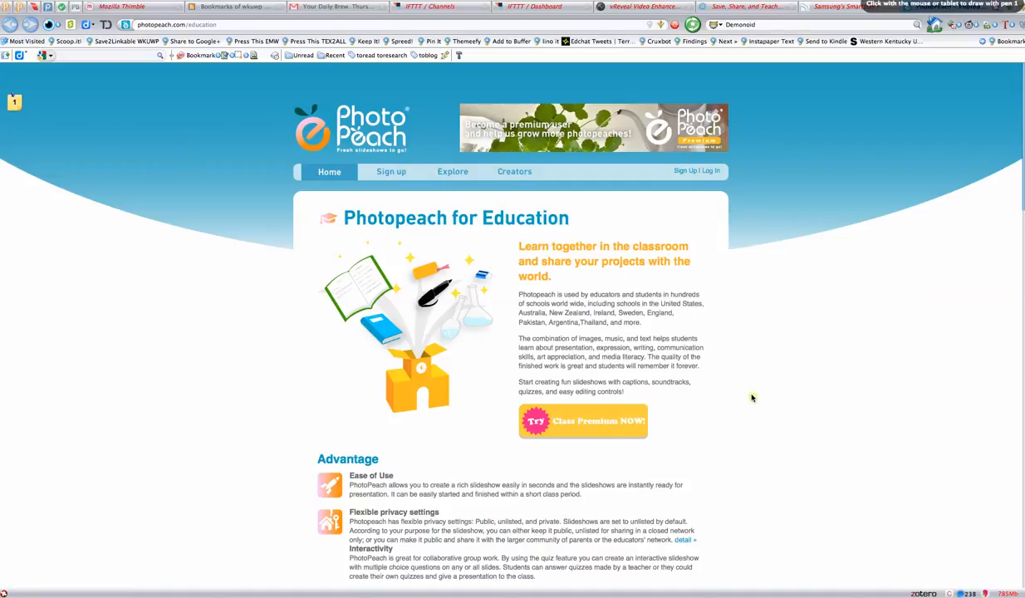
mouse_move(396, 442)
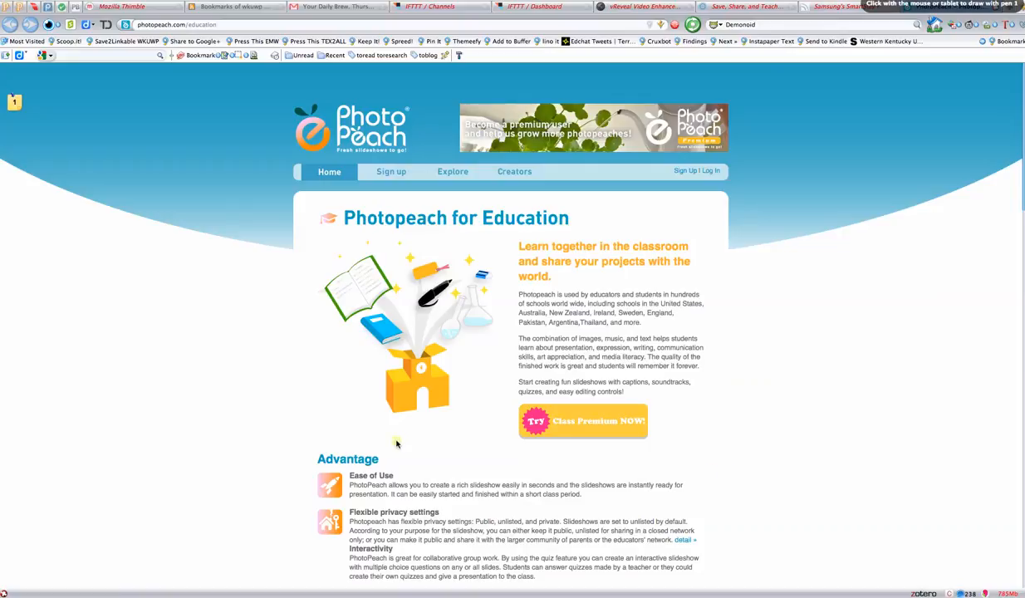
mouse_move(562, 209)
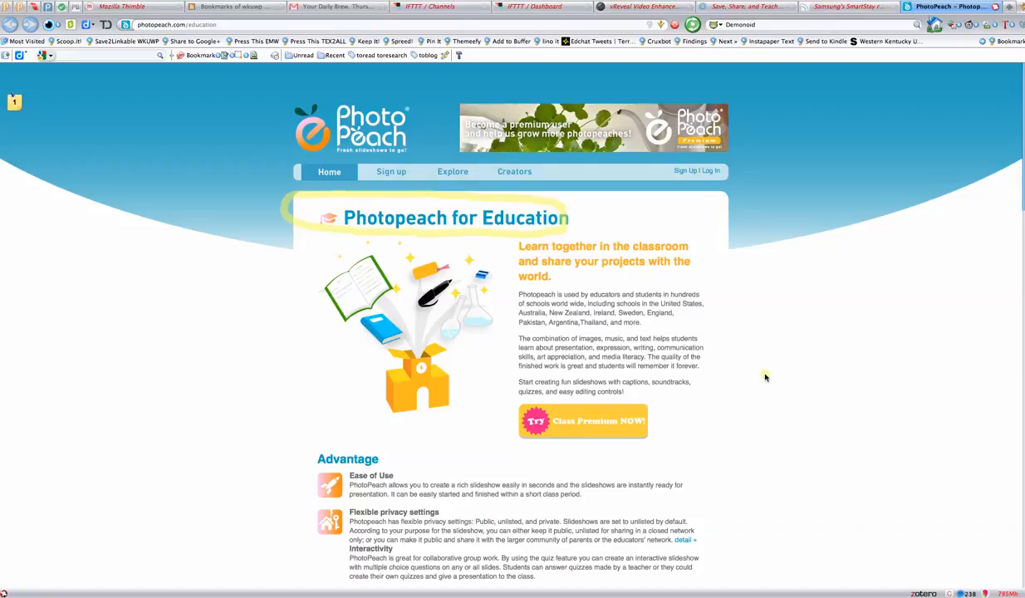
mouse_move(760, 470)
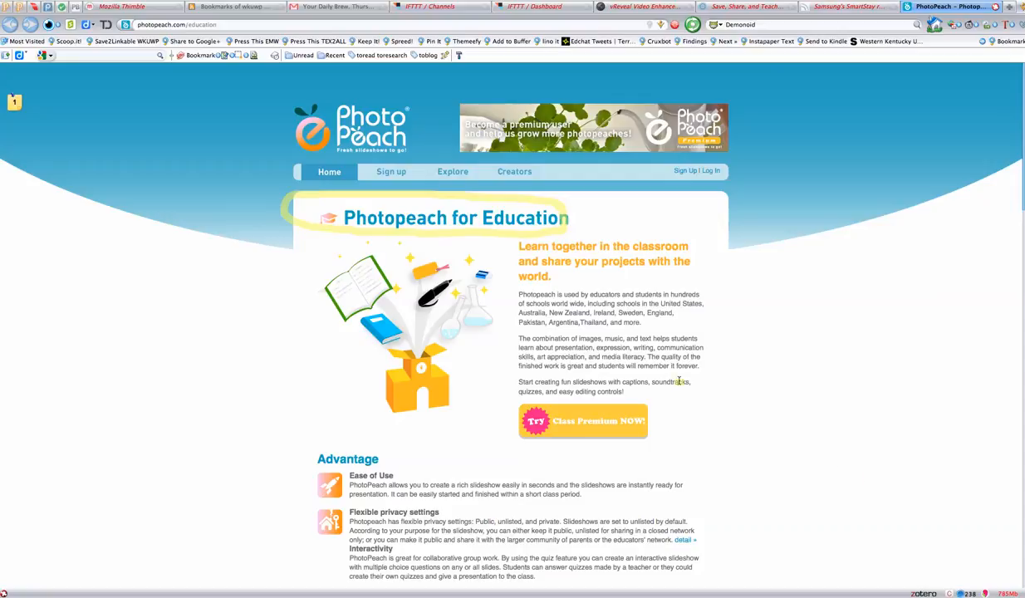
drag(518, 339, 651, 339)
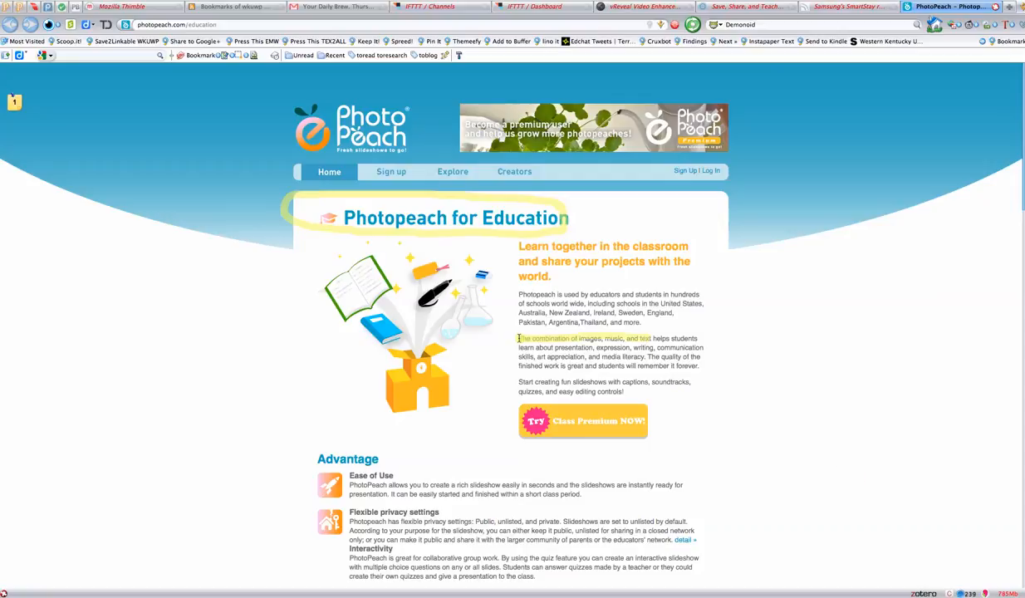
mouse_move(785, 482)
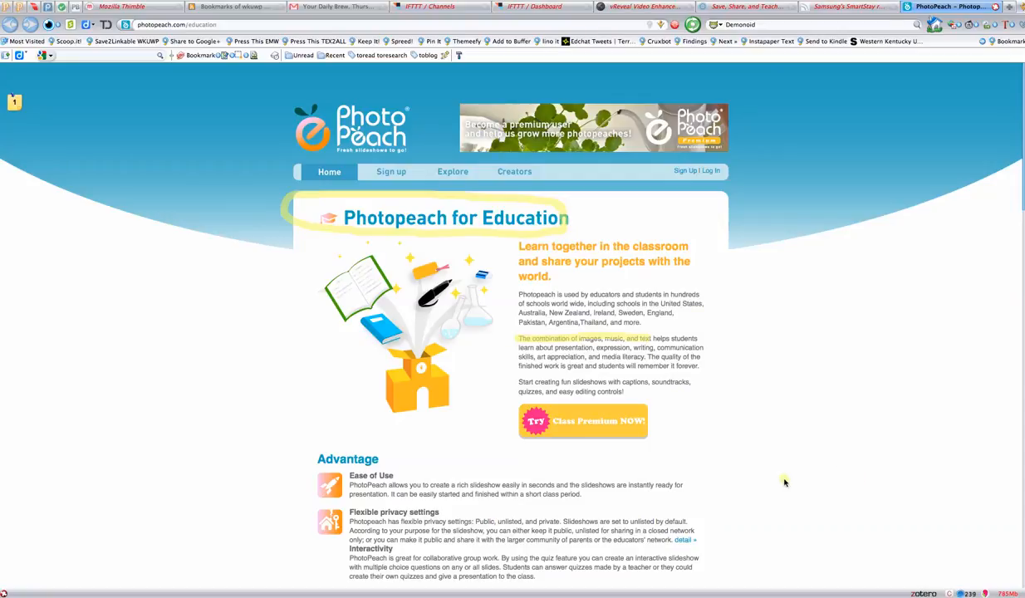
double_click(525, 380)
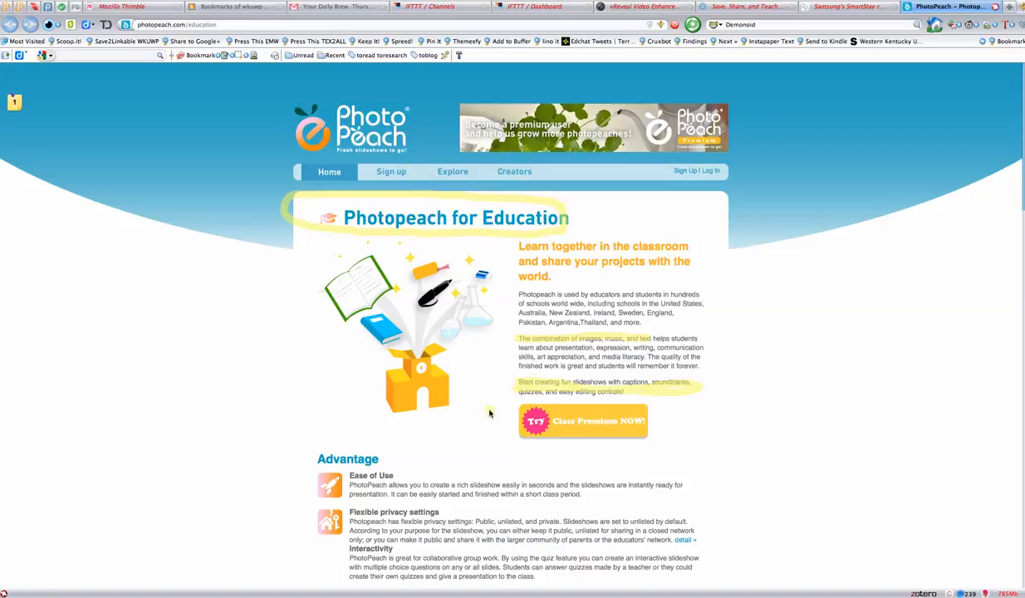
mouse_move(485, 429)
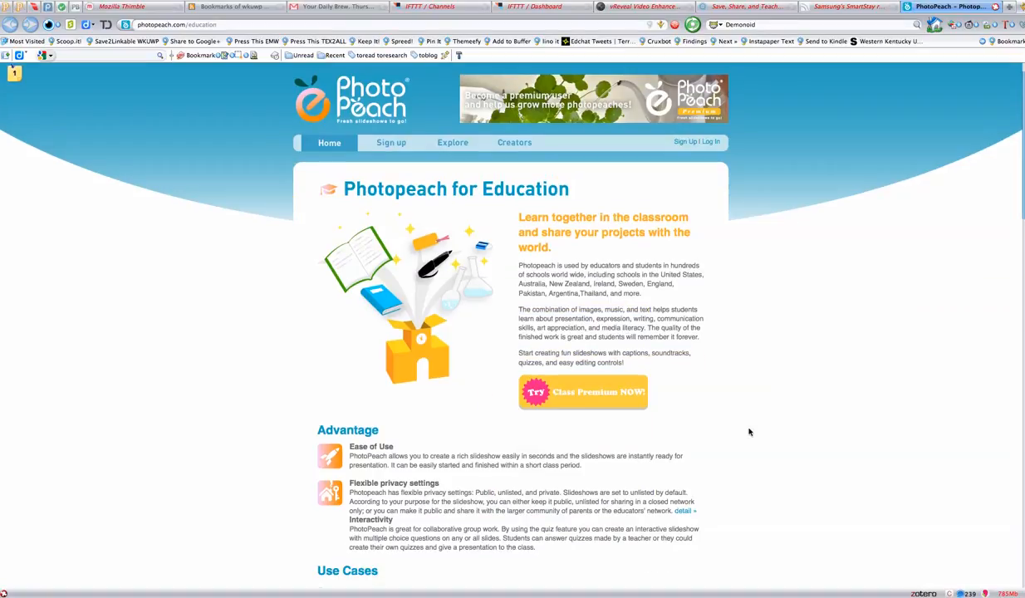
- Look through PhotoPeach's Use Cases examples, then switch back to the Linkable daily links board
scroll(down, 3)
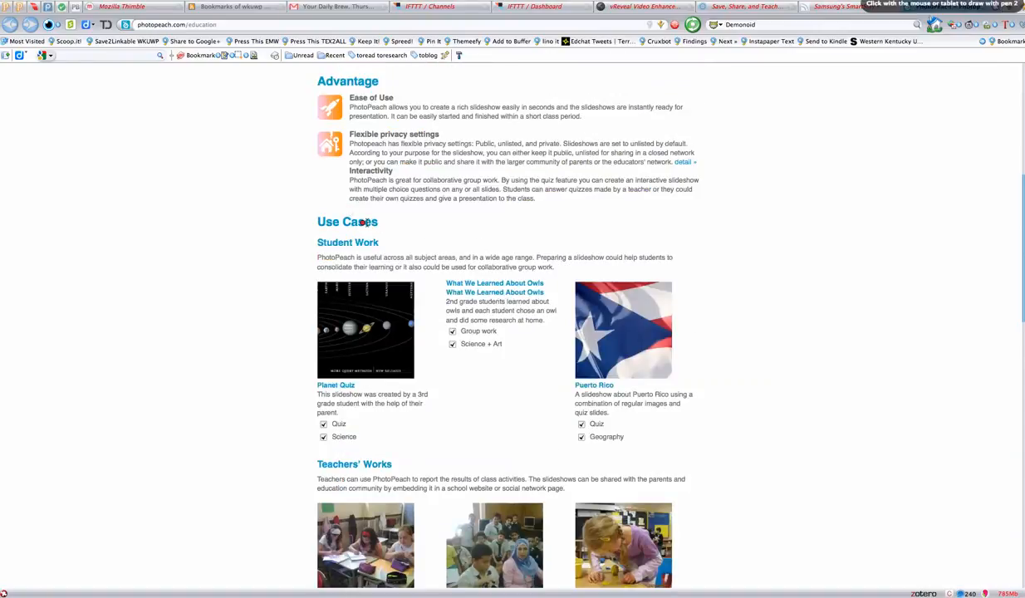
drag(316, 239, 385, 243)
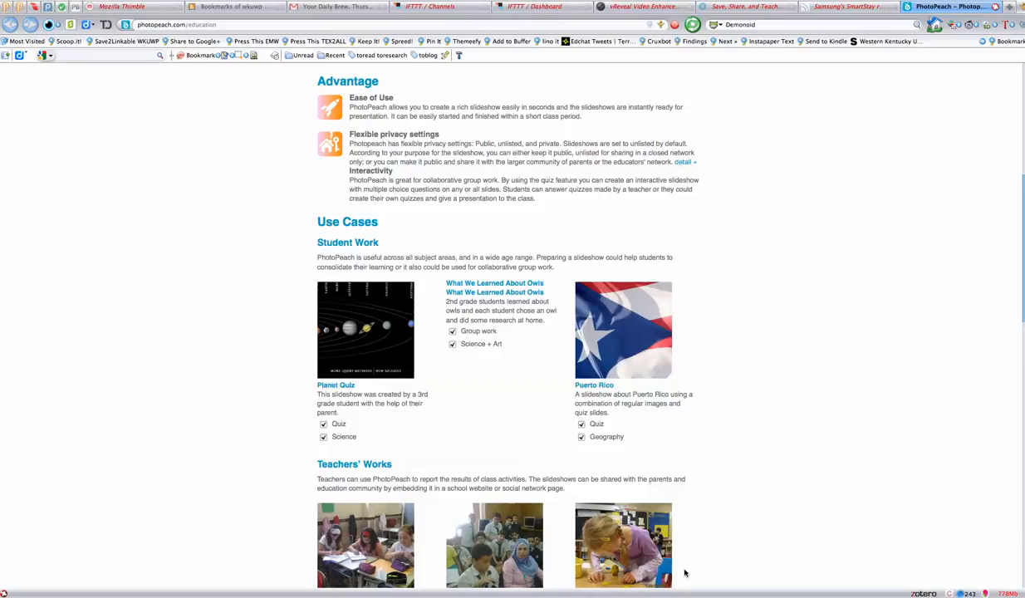
click(236, 7)
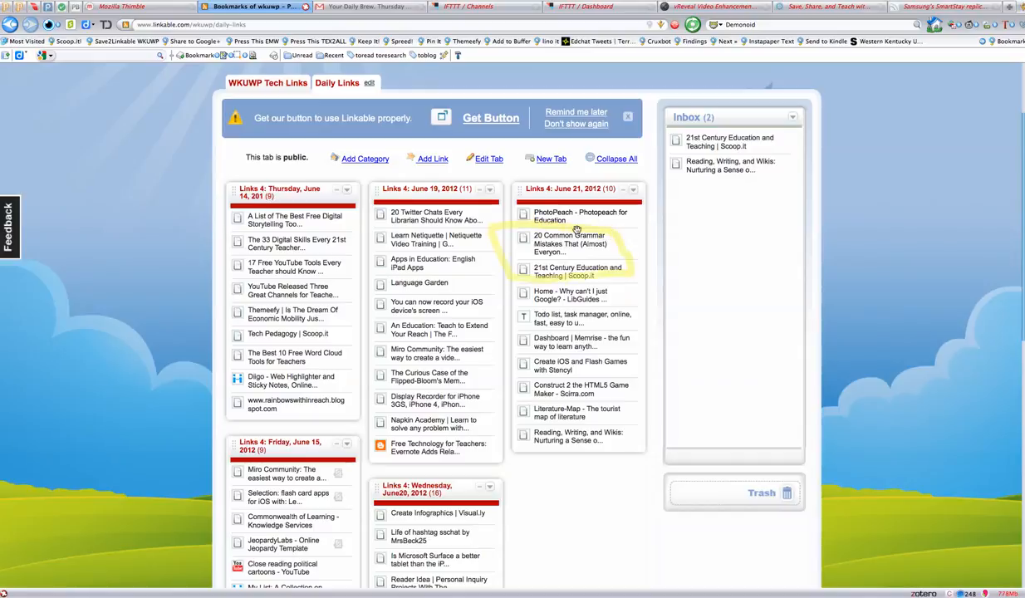
- Open the '20 Common Grammar Mistakes' LitReactor article from the June 21 links and skim its start
click(570, 243)
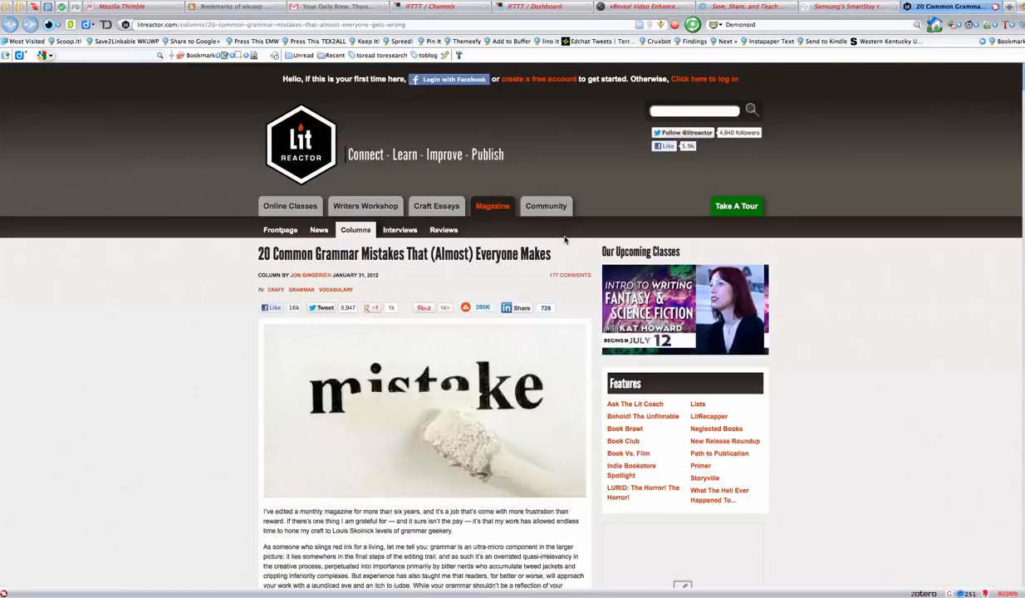
mouse_move(817, 335)
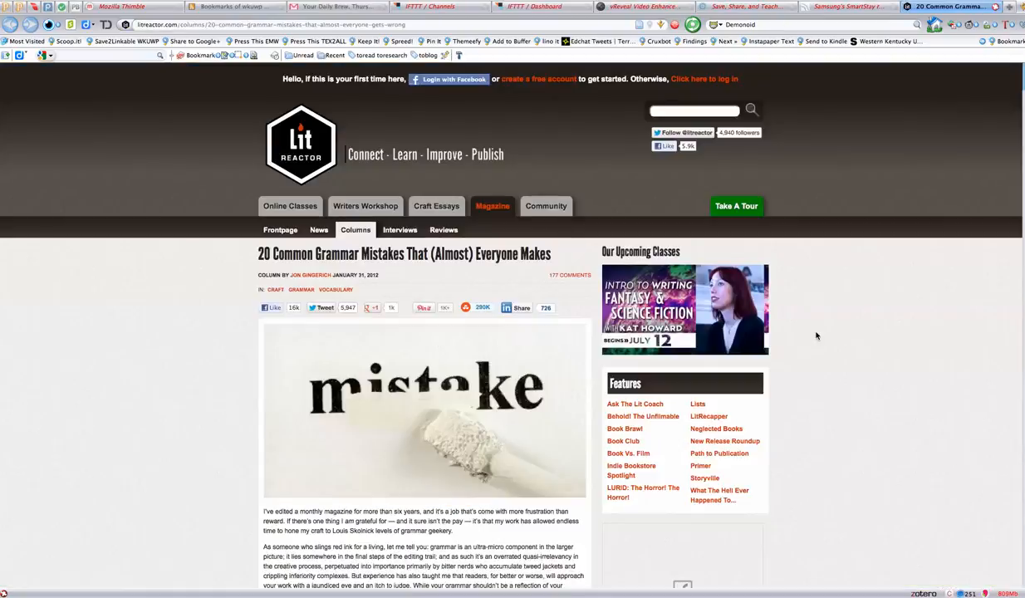
mouse_move(839, 336)
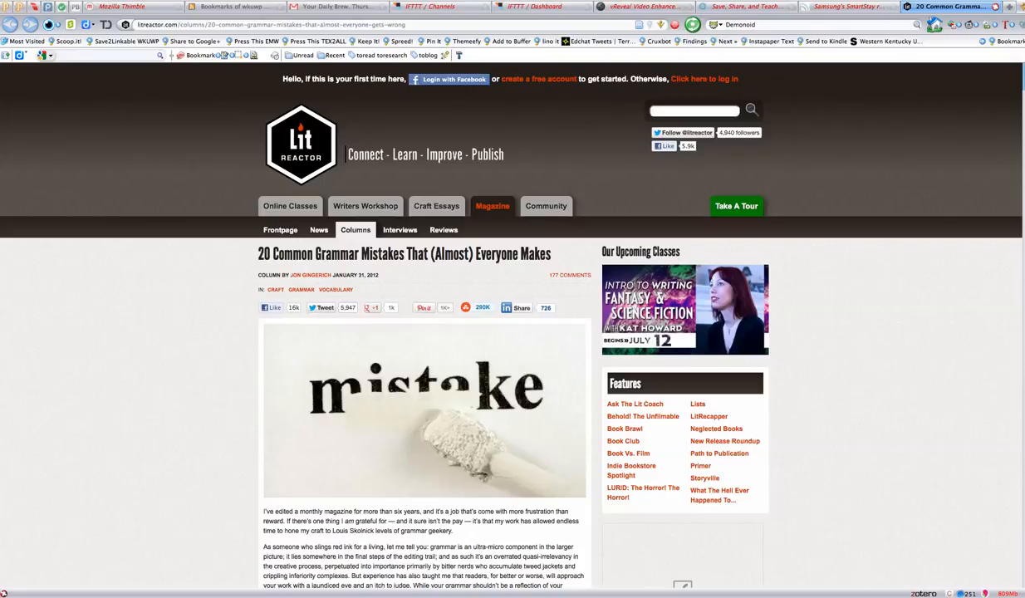
scroll(down, 3)
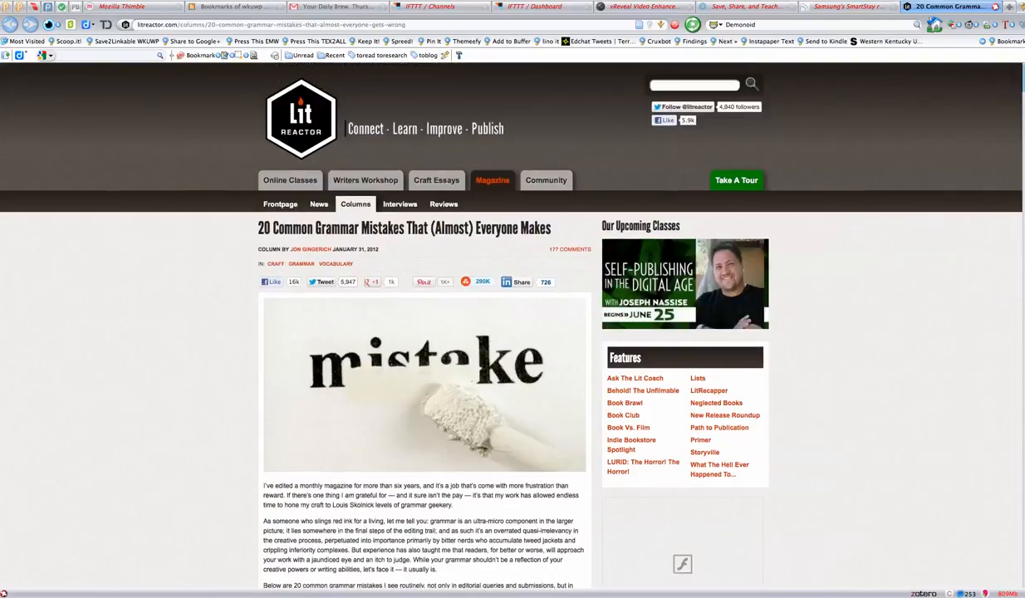
mouse_move(457, 154)
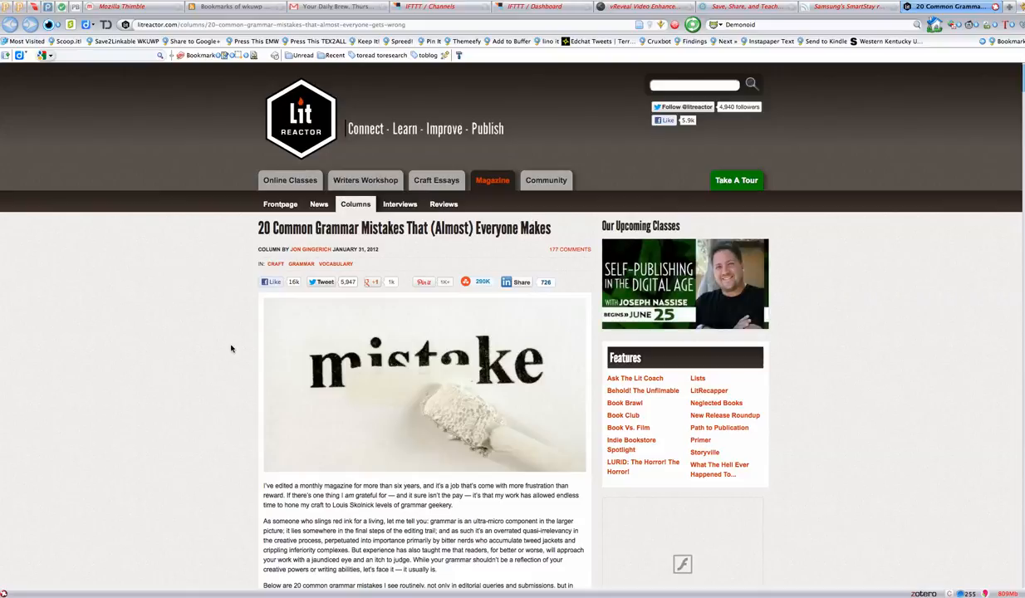
mouse_move(111, 261)
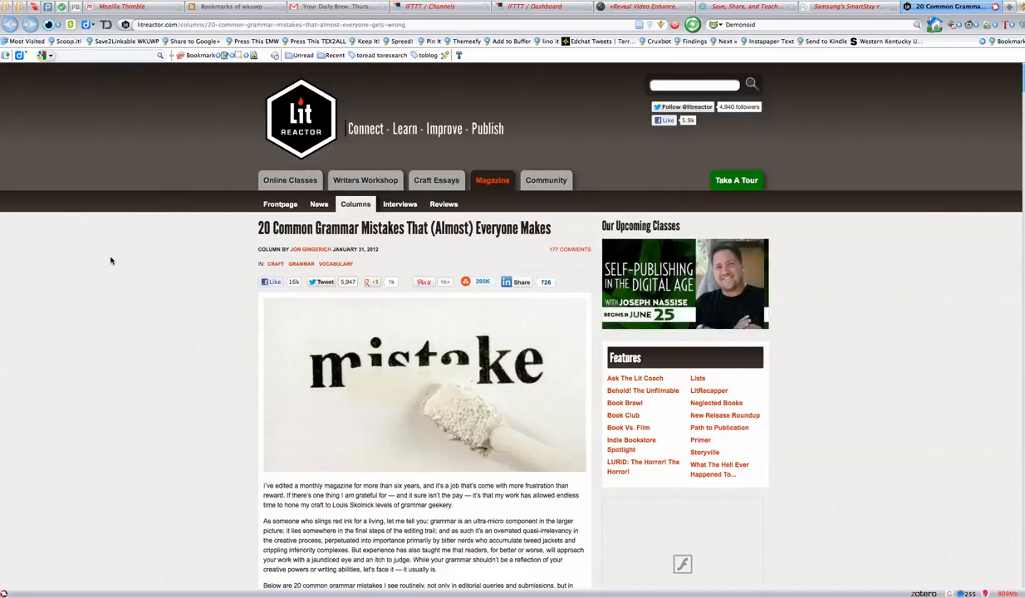
scroll(down, 3)
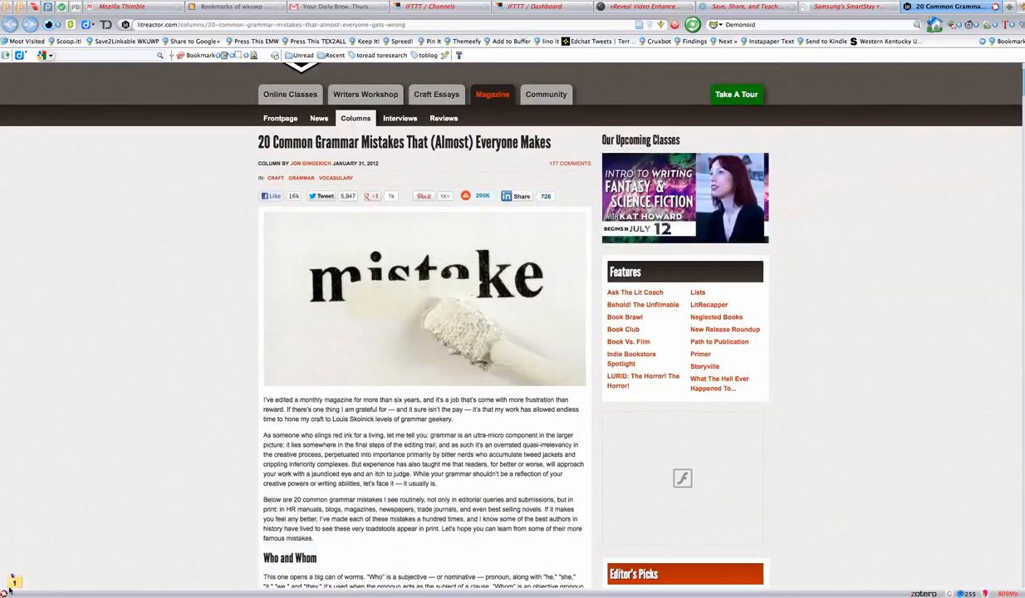
click(13, 582)
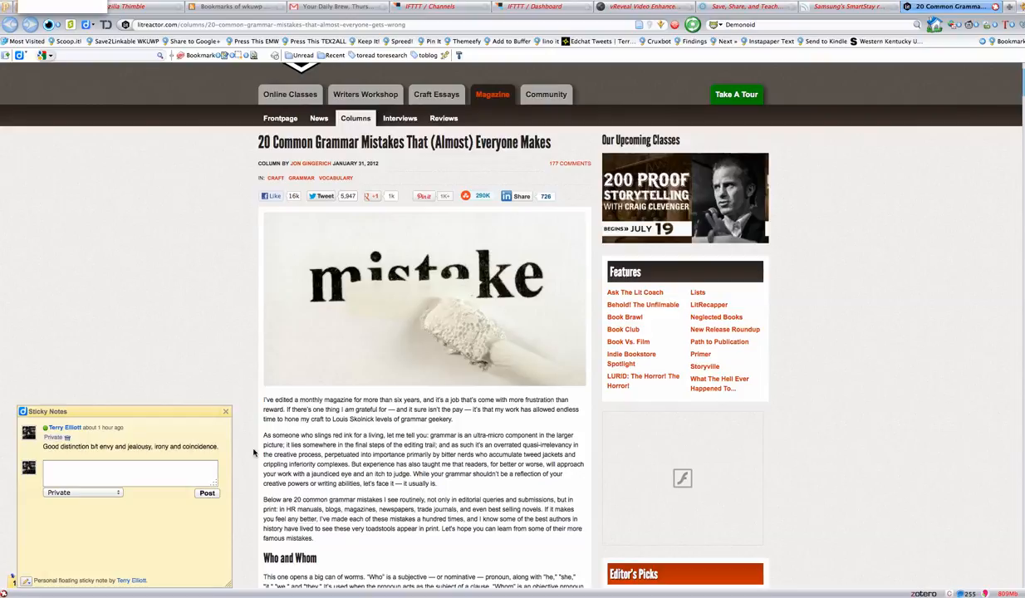
click(226, 413)
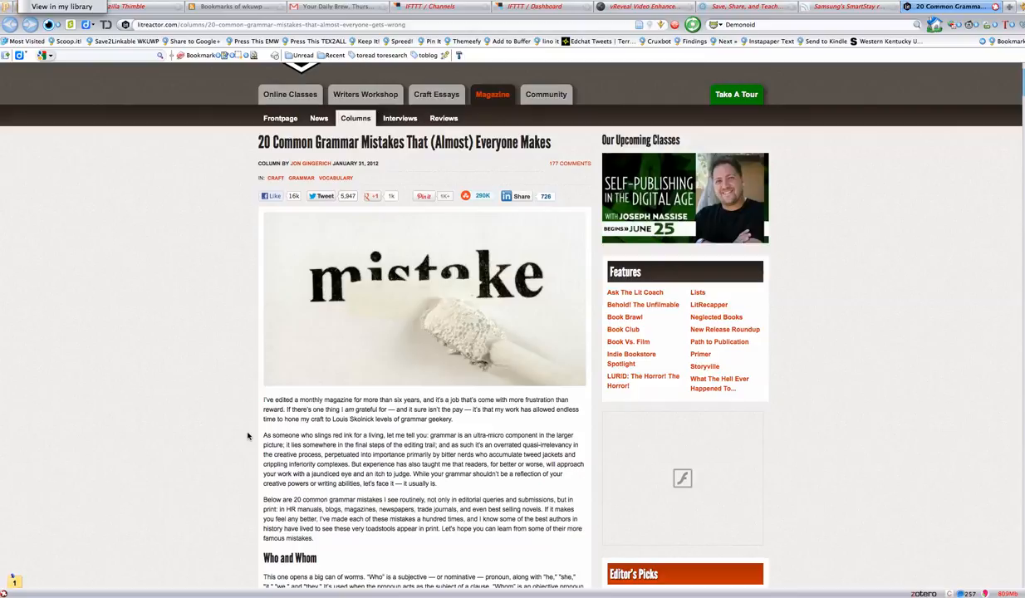
mouse_move(223, 364)
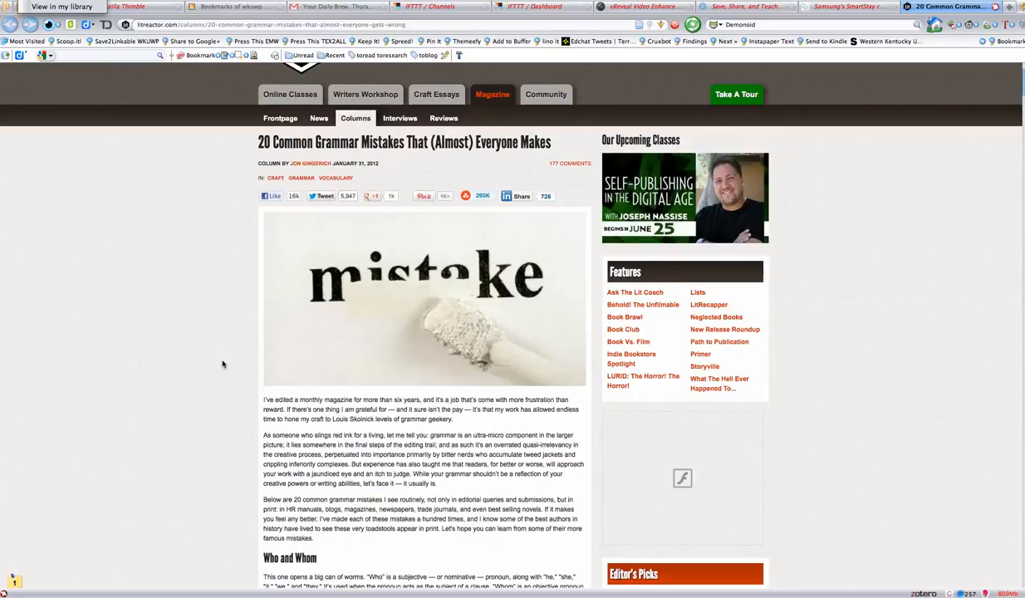
mouse_move(918, 590)
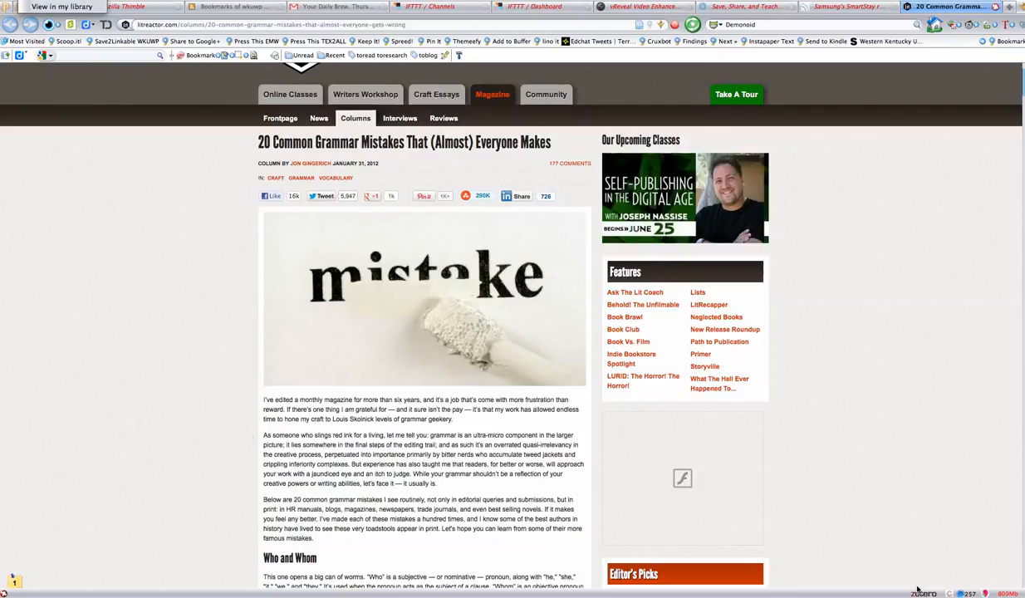
scroll(down, 3)
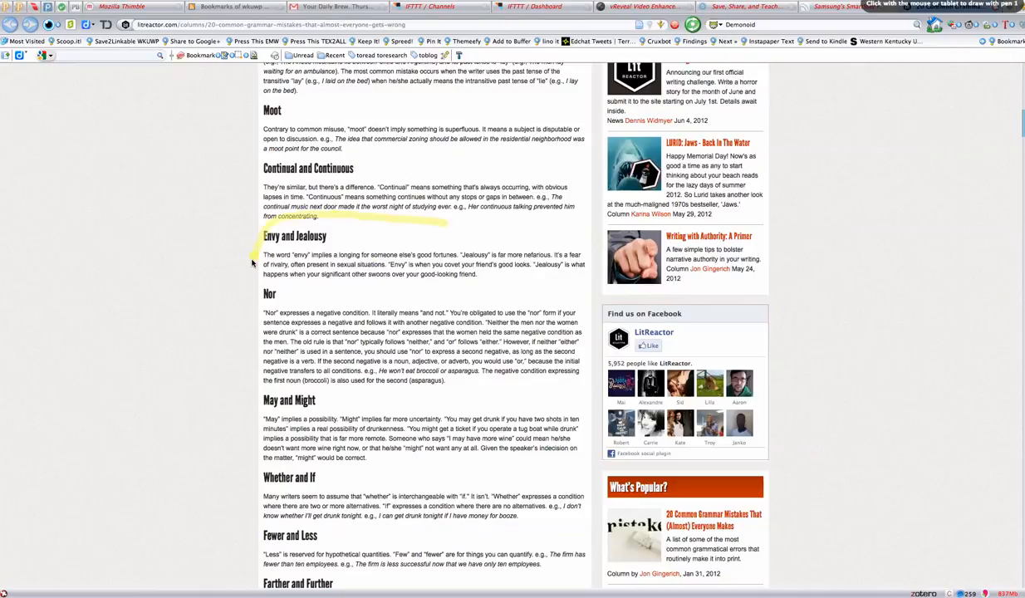
drag(256, 263, 515, 246)
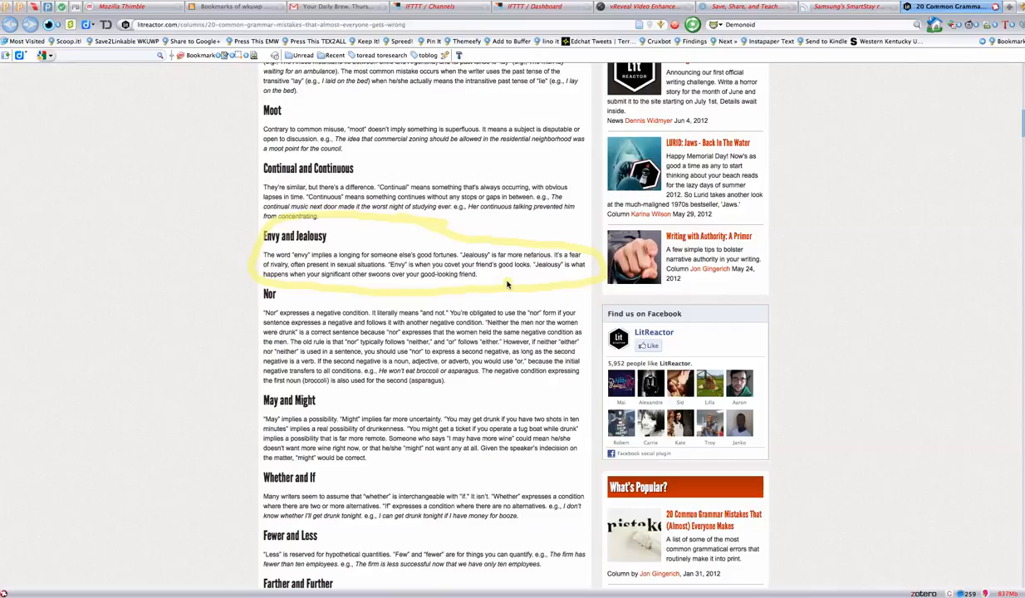
mouse_move(306, 286)
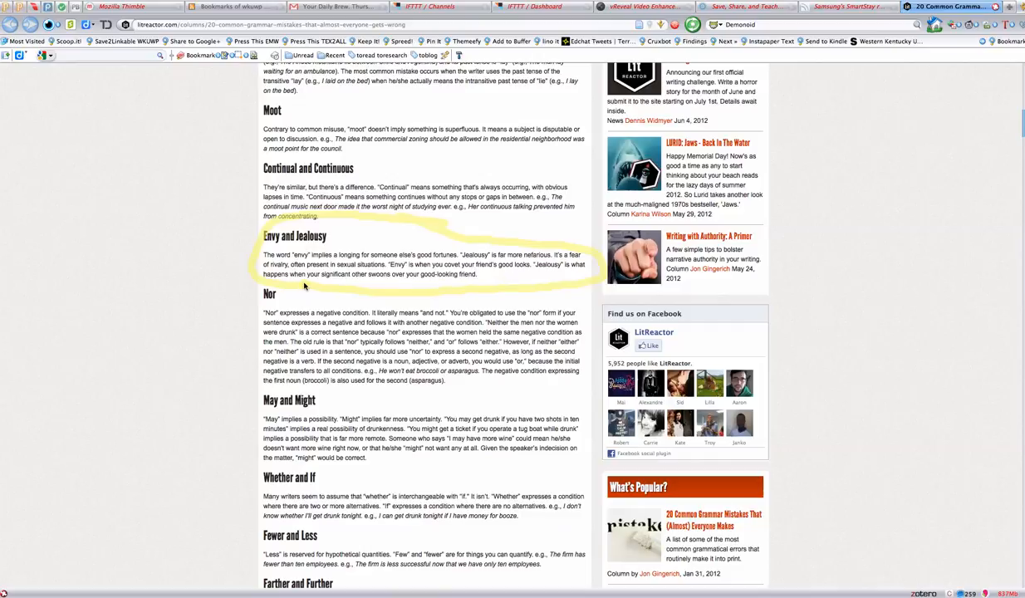
mouse_move(507, 292)
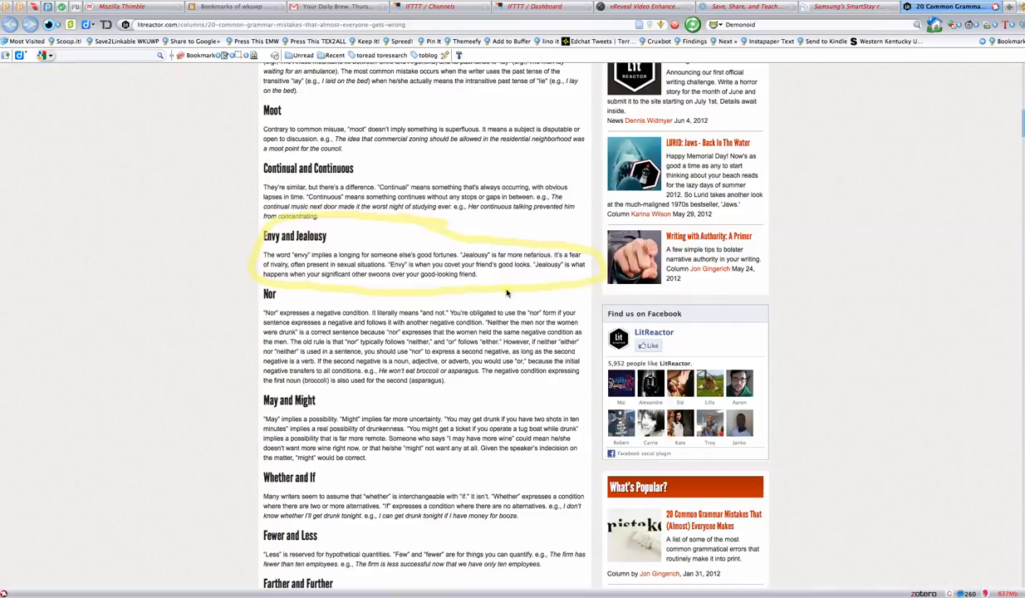
mouse_move(508, 292)
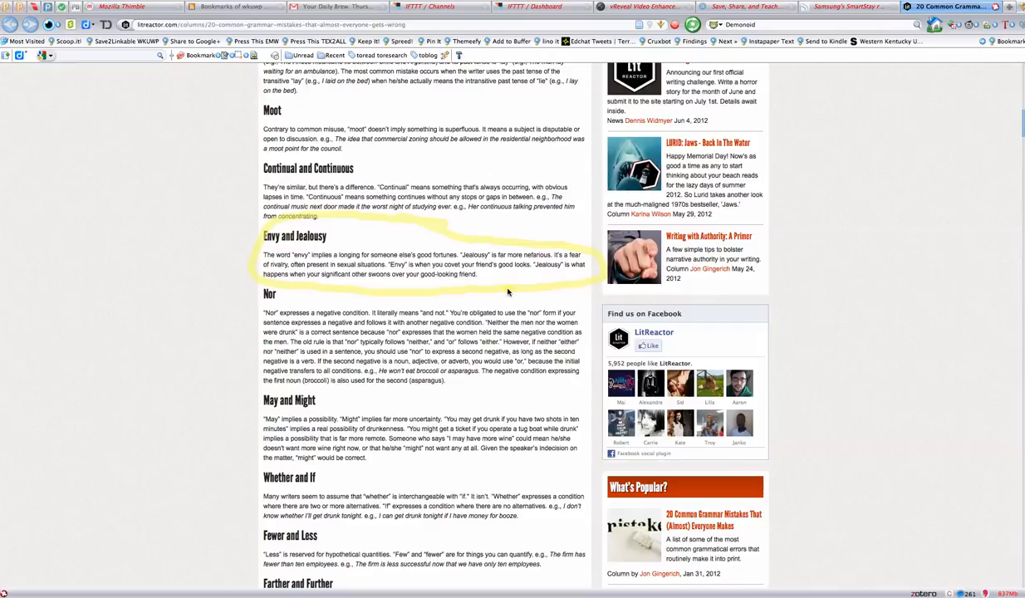
- Read down through the LitReactor article's reader comments to the page footer
scroll(down, 3)
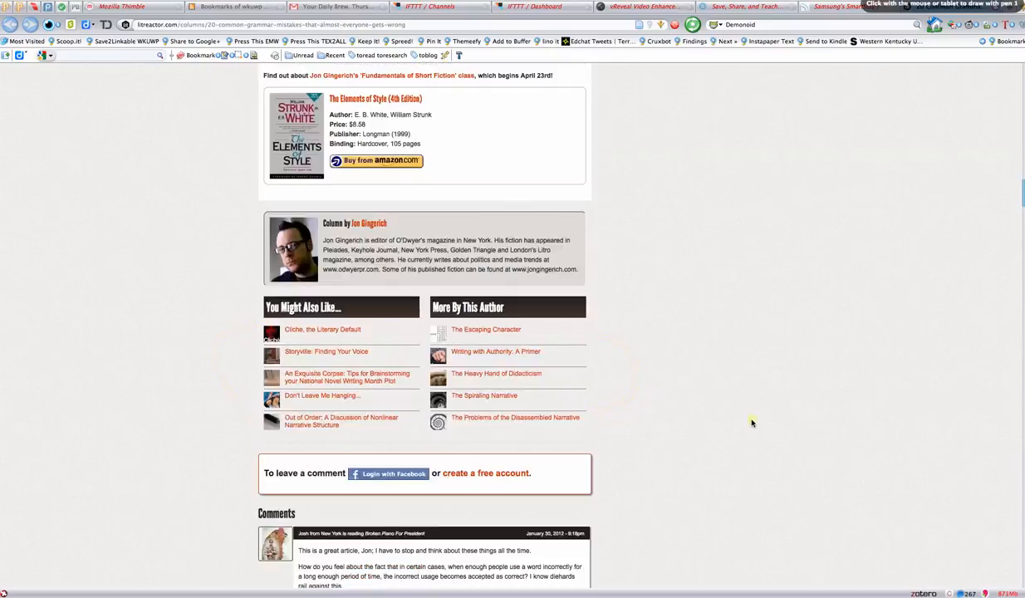
mouse_move(399, 359)
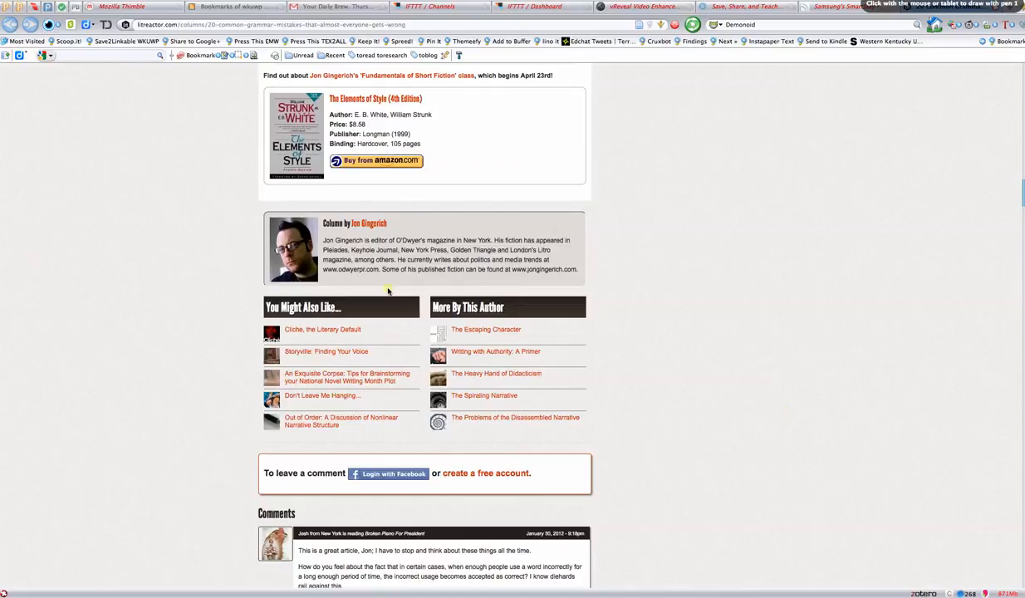
drag(389, 291, 416, 442)
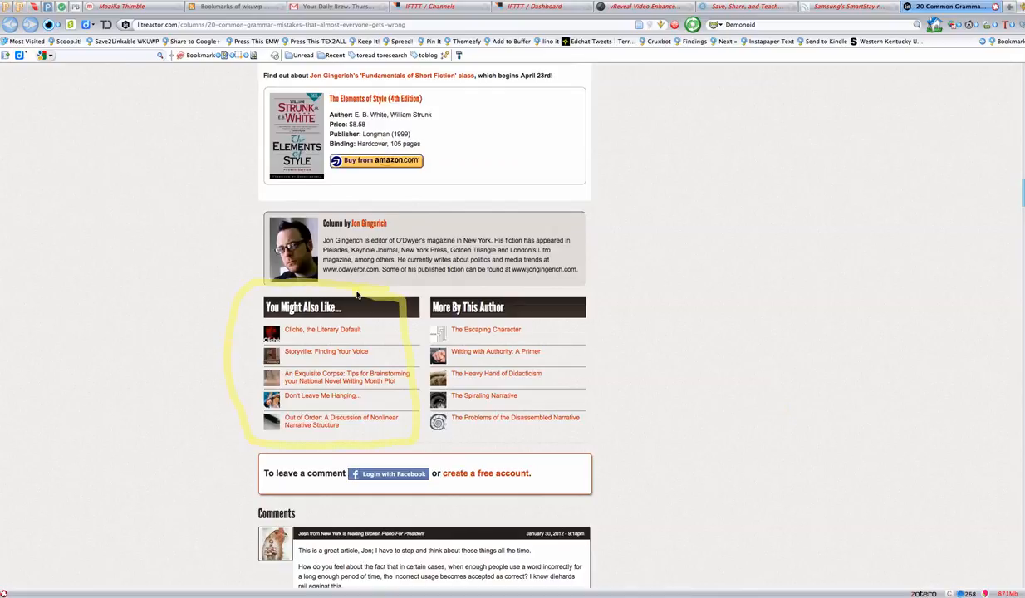
mouse_move(697, 525)
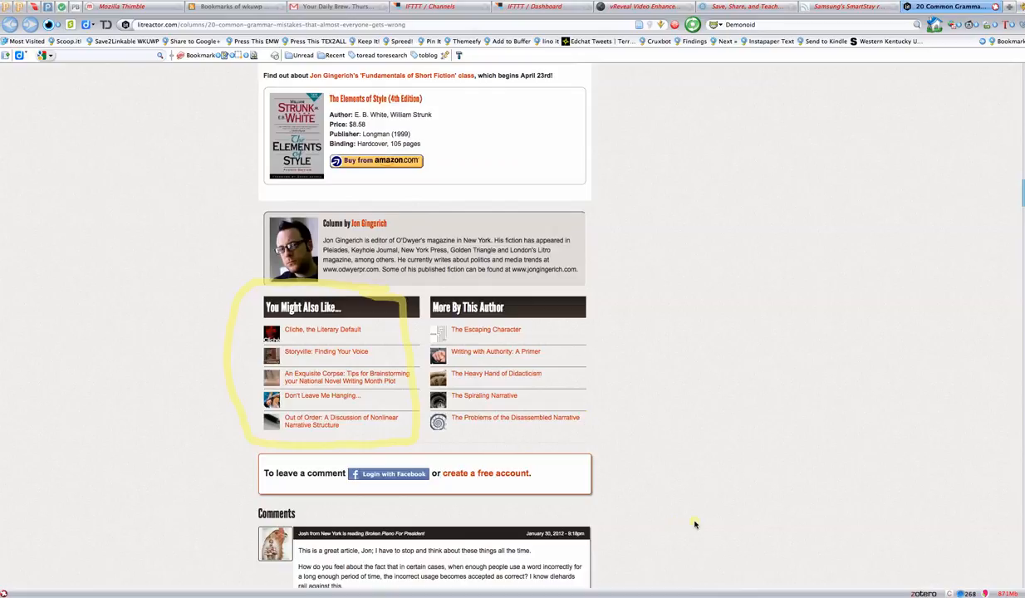
scroll(down, 3)
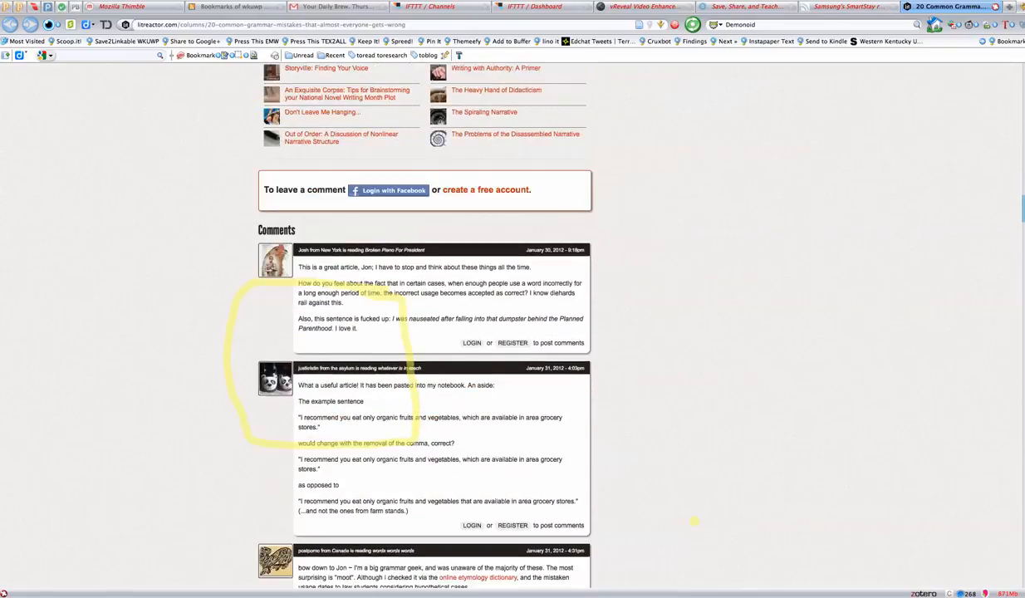
scroll(down, 3)
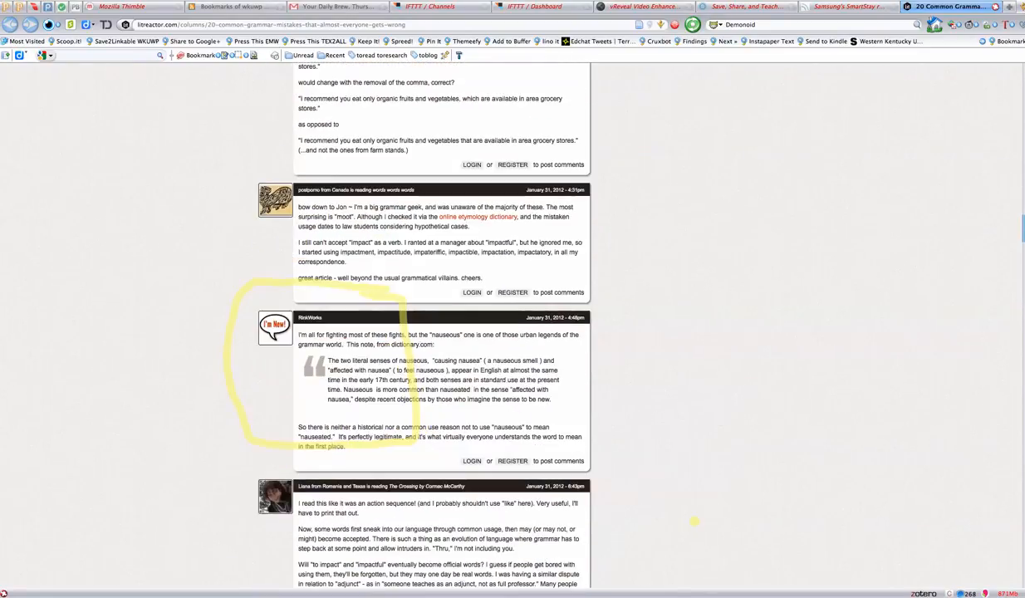
scroll(down, 3)
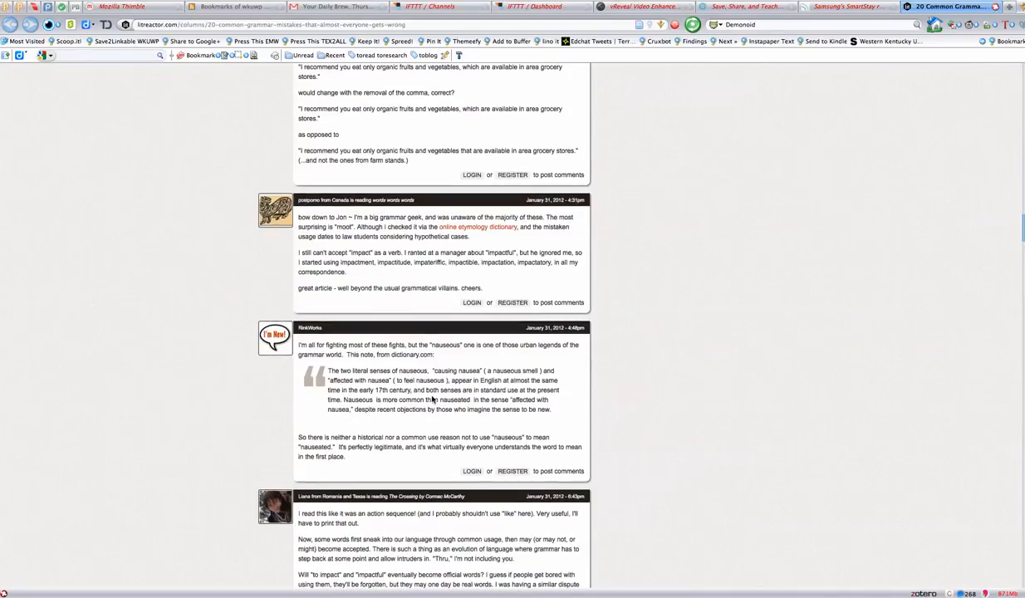
scroll(down, 3)
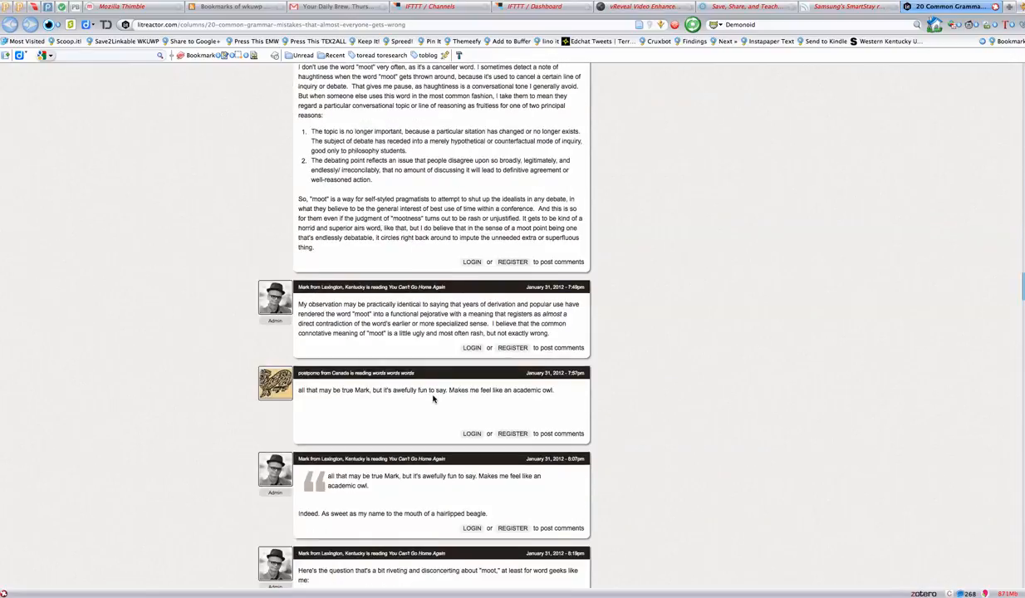
scroll(down, 3)
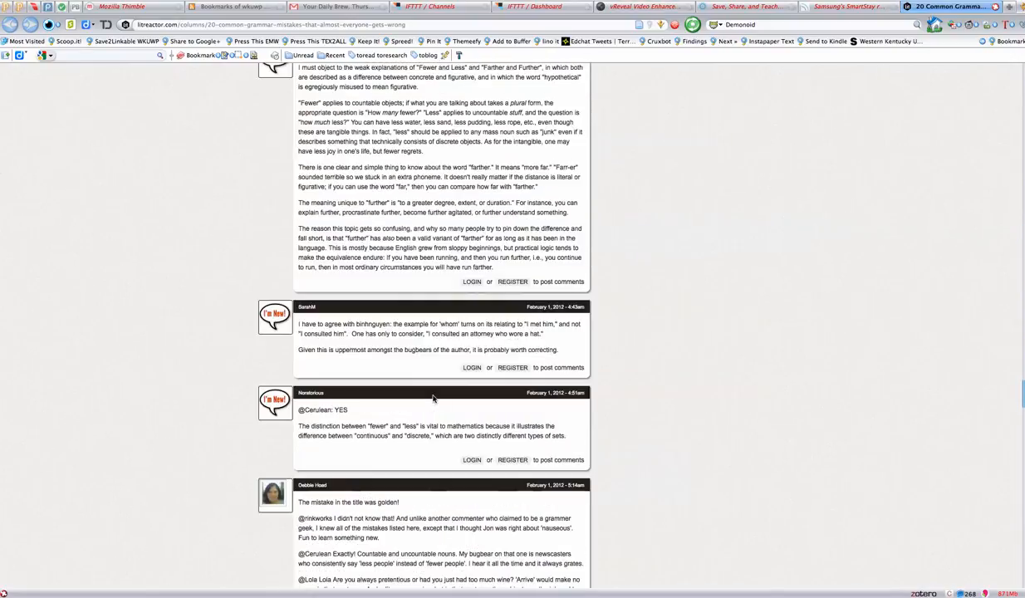
scroll(down, 3)
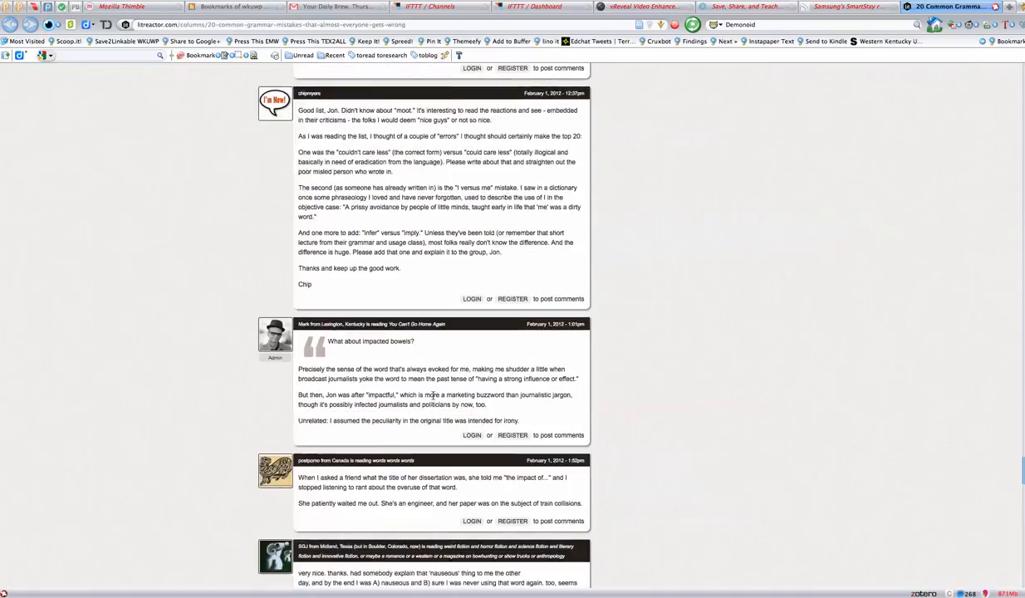
scroll(down, 3)
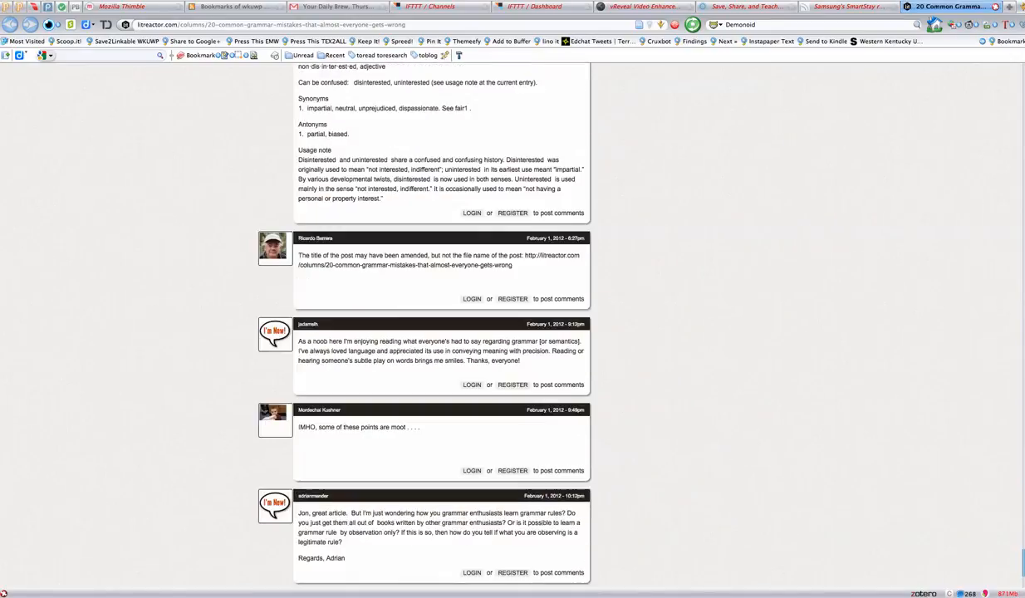
scroll(down, 3)
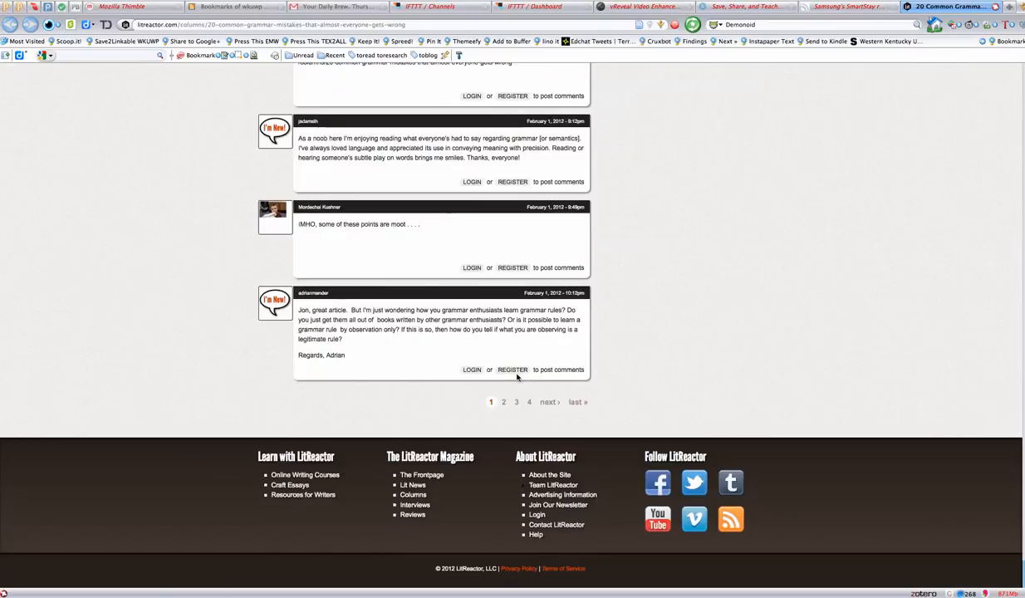
drag(519, 379, 519, 416)
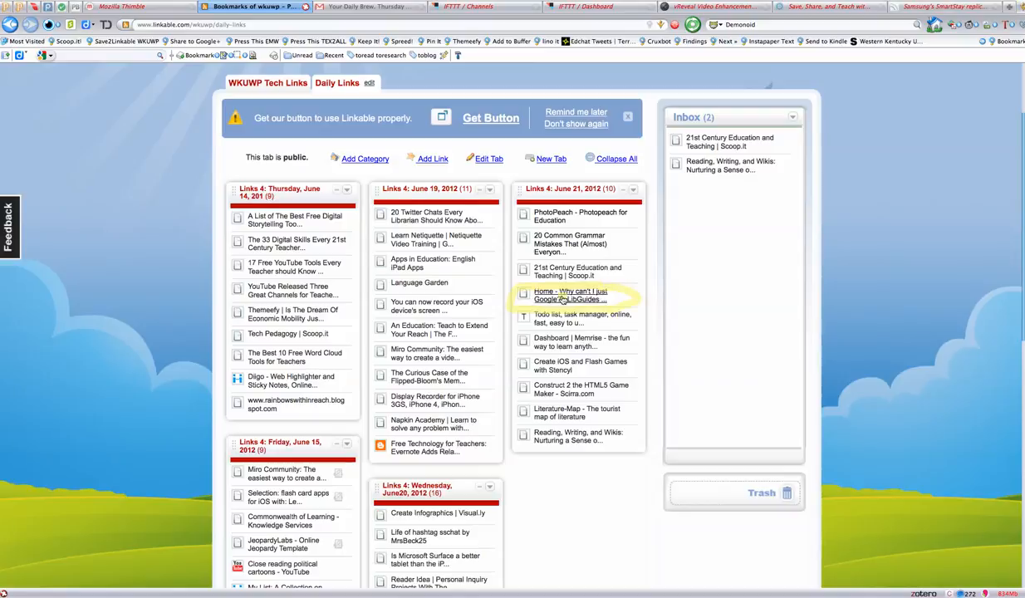
mouse_move(566, 300)
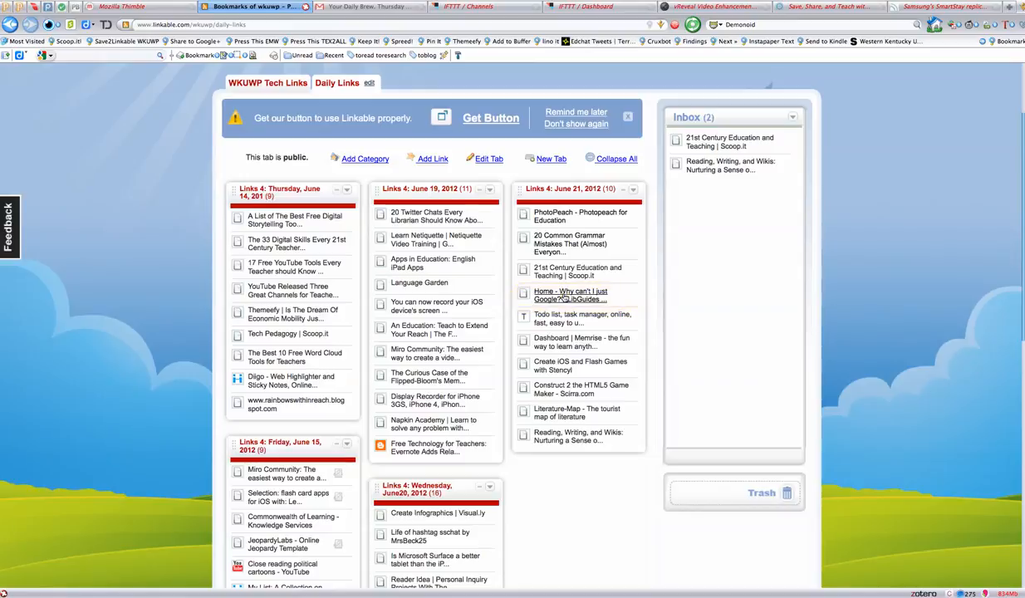
- Open the 'Home - Why can't I just Google?' library guide from the June 21 links
click(569, 296)
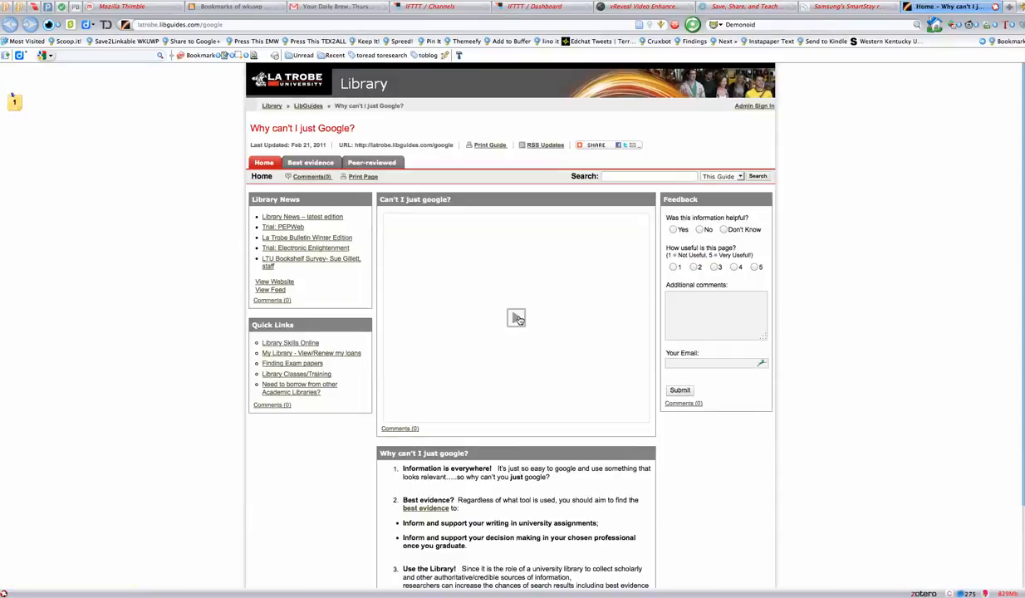
mouse_move(515, 319)
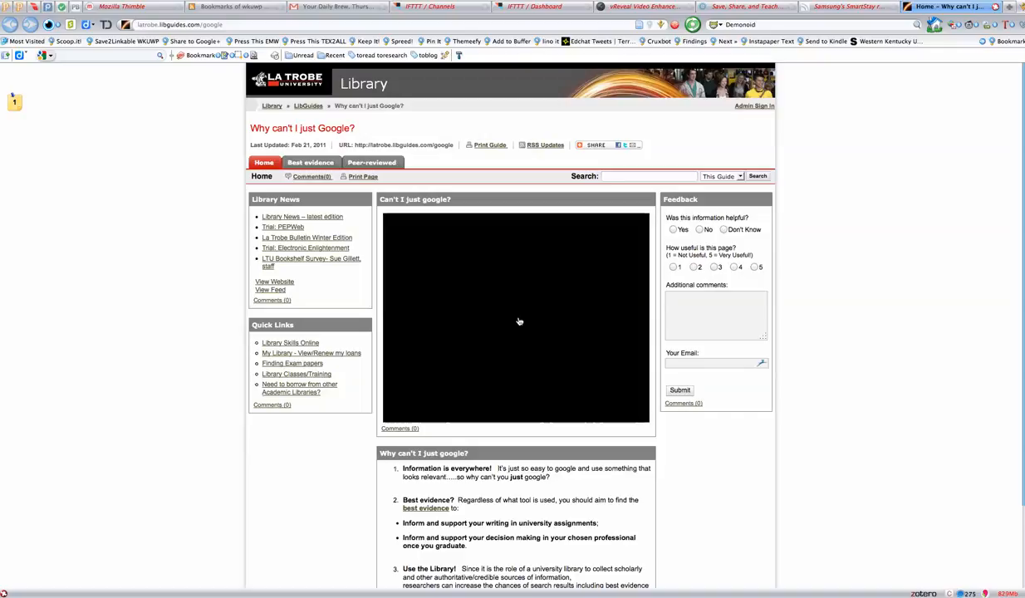
mouse_move(354, 545)
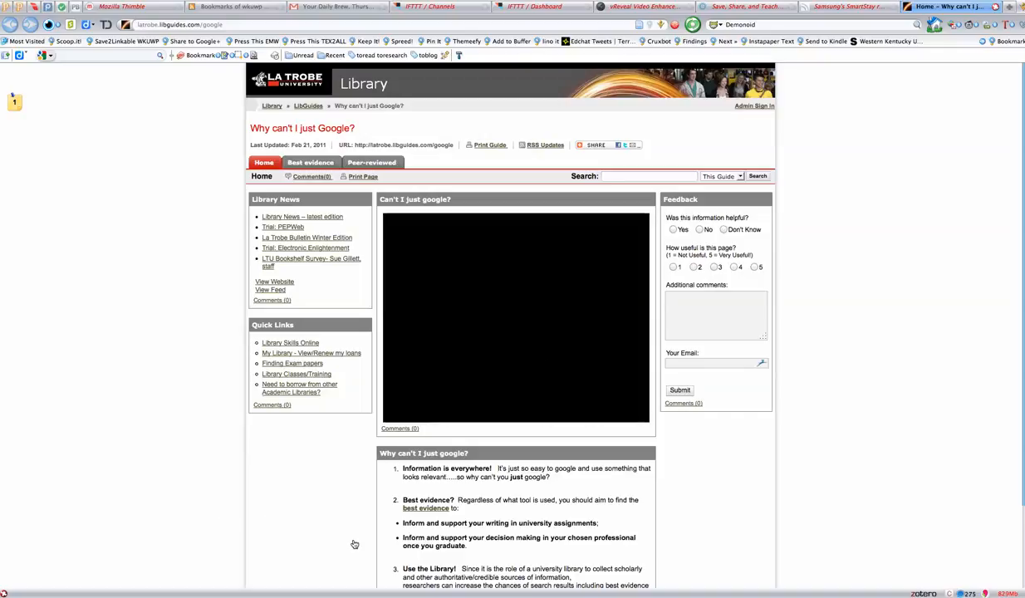
mouse_move(353, 533)
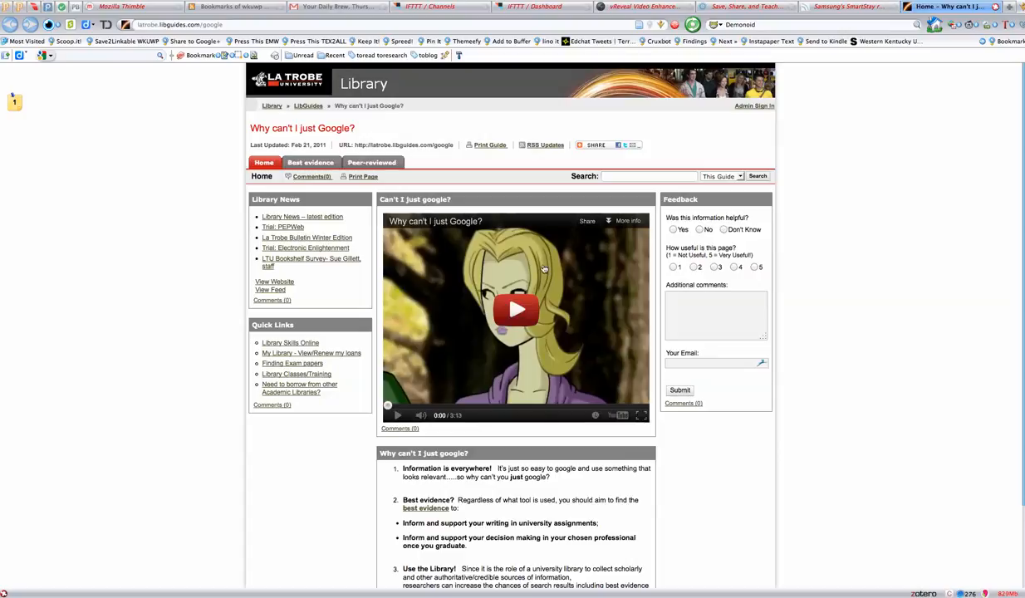
- Play the guide's embedded 'Why can't I just Google?' video briefly
click(515, 310)
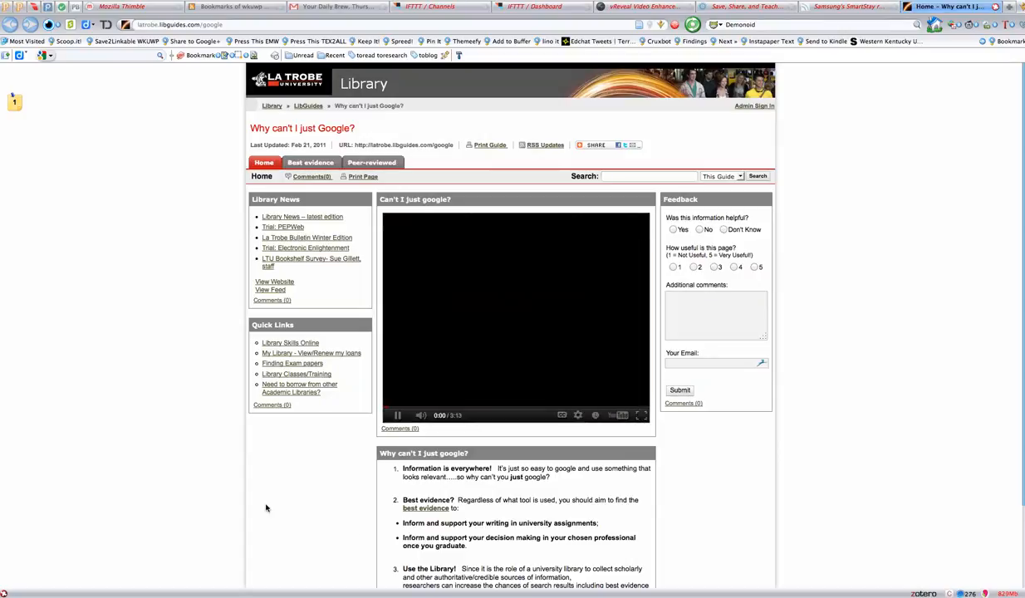
click(397, 415)
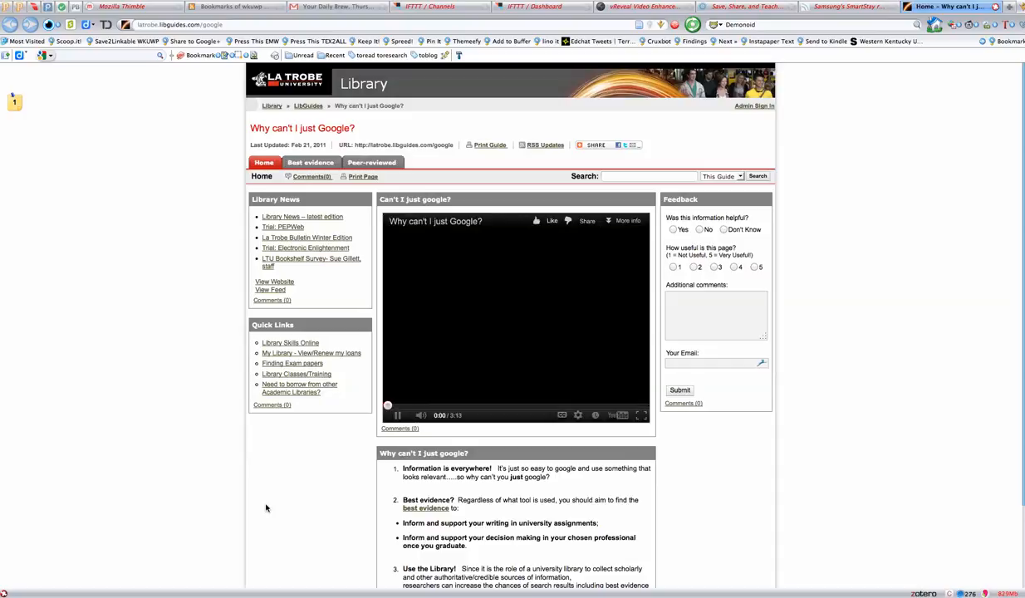
click(398, 415)
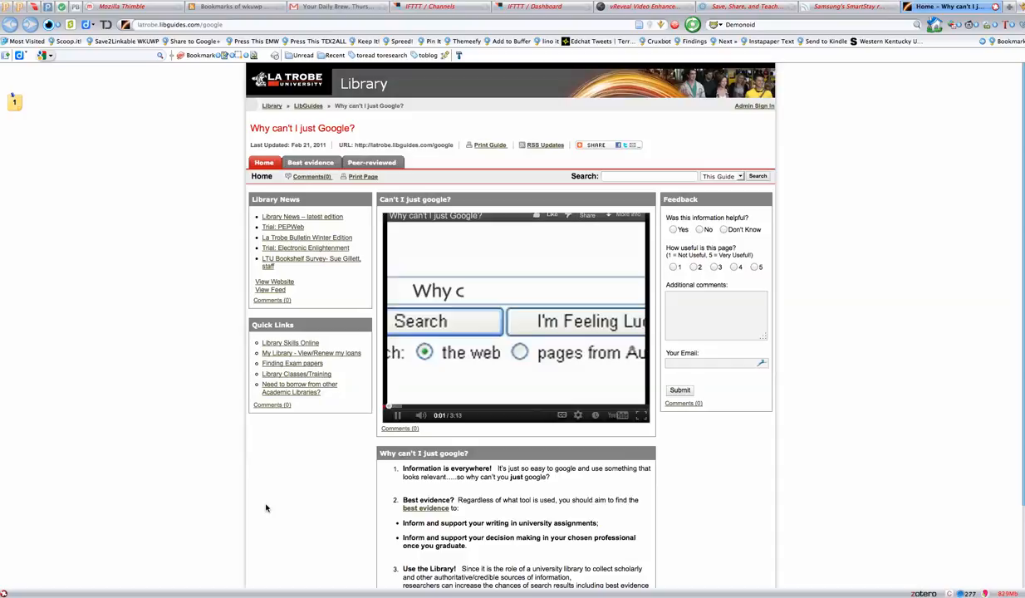
click(397, 416)
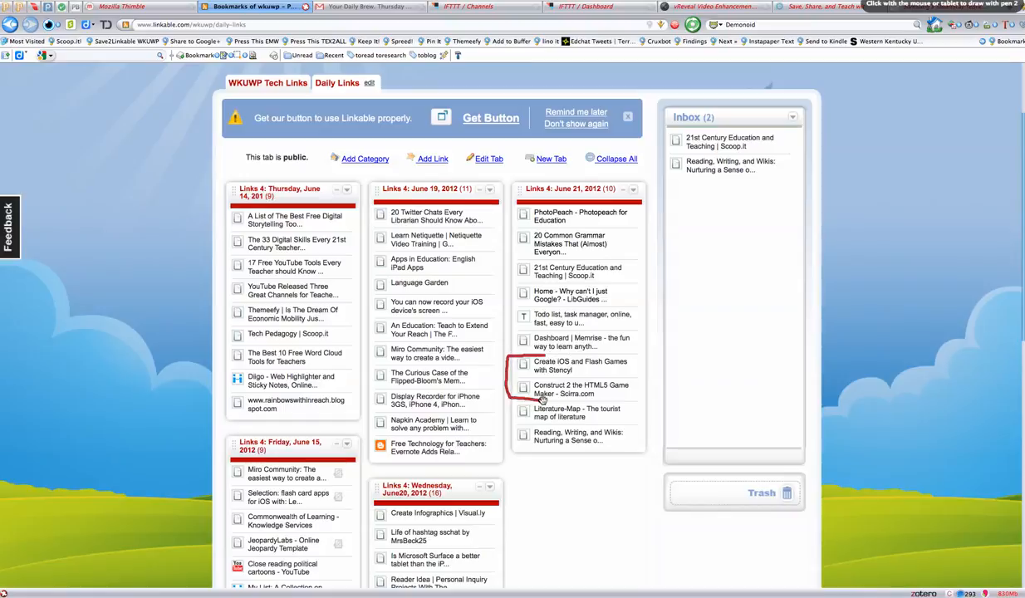
- Open the 'Literature-Map - The tourist map of literature' link from the June 21 column
drag(540, 401, 582, 356)
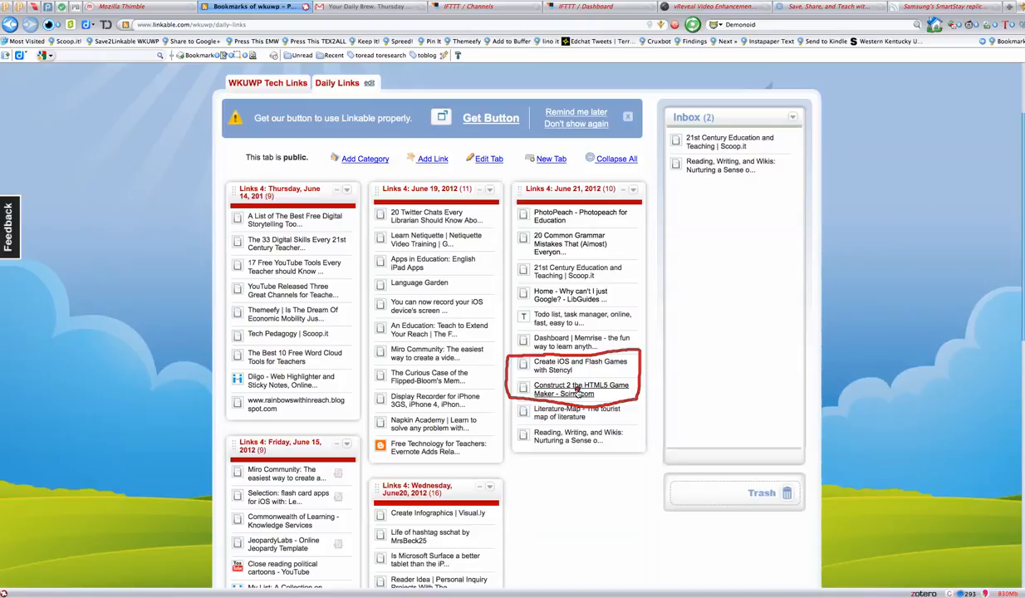
mouse_move(581, 389)
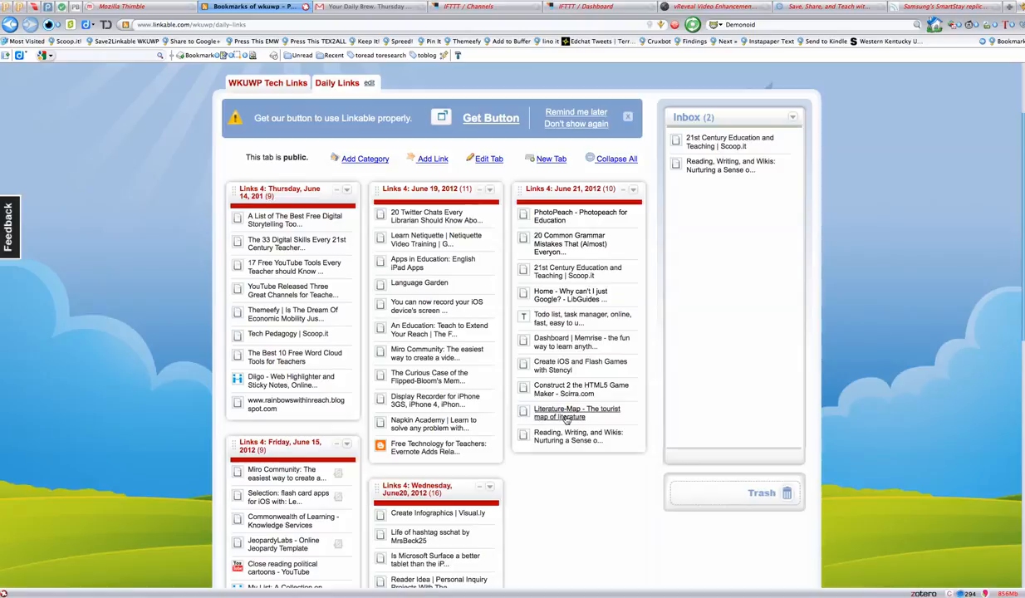
mouse_move(576, 412)
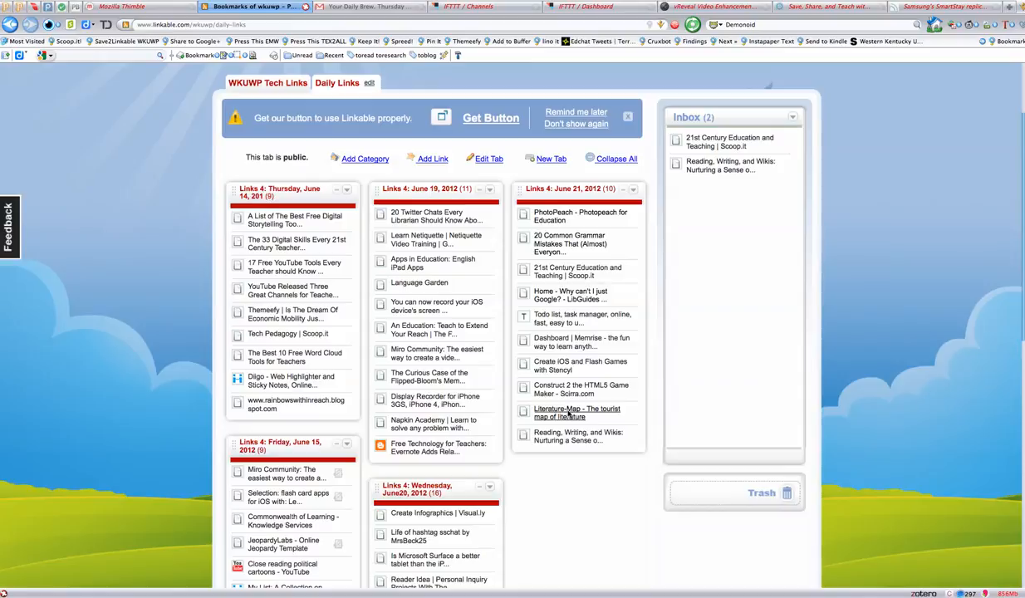
click(577, 412)
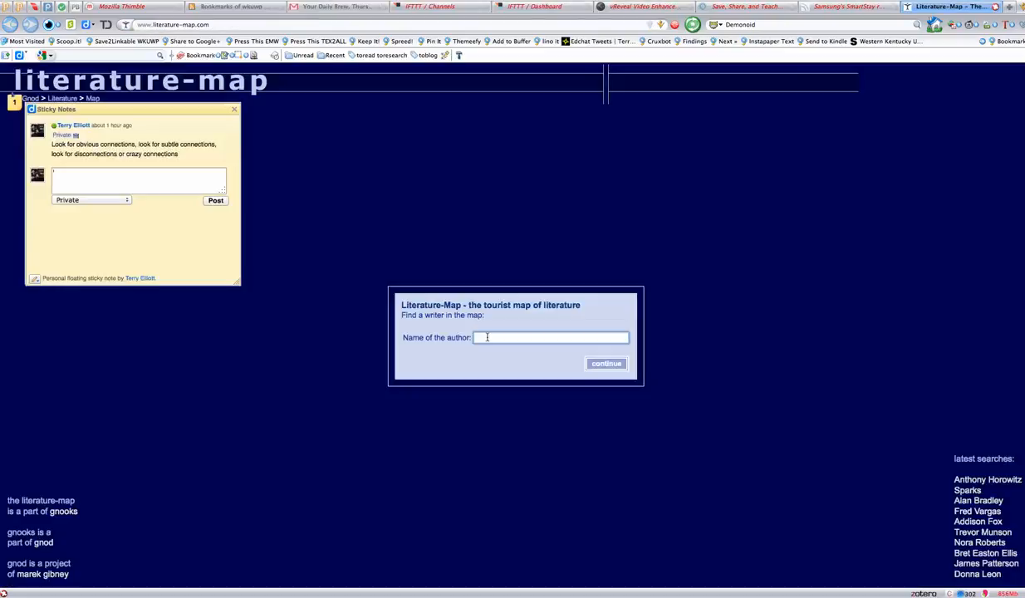
- Search an author name starting 'We' on Literature-Map and continue to the results
text(Wendell Berry)
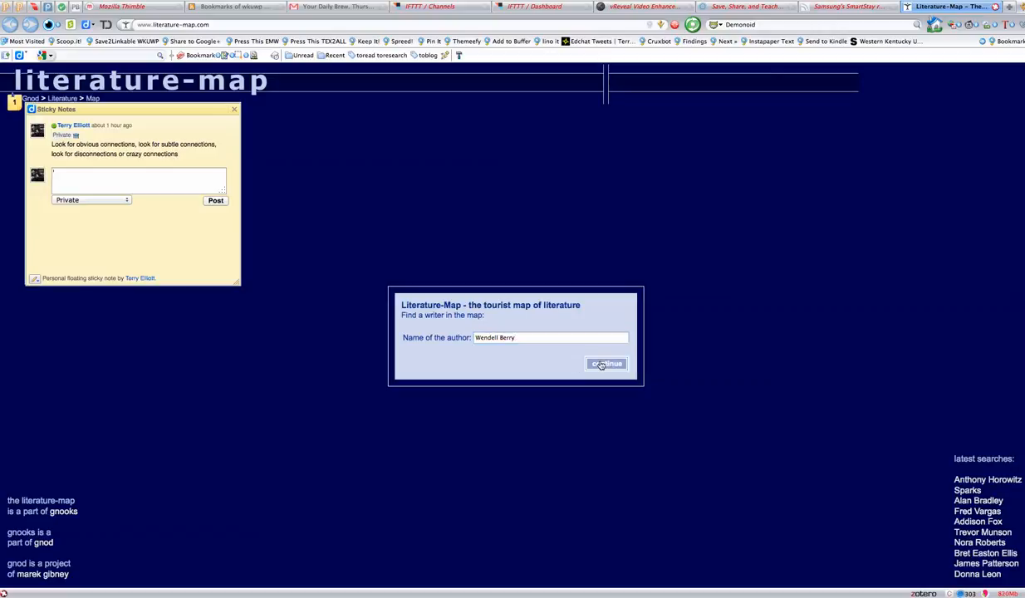
click(605, 364)
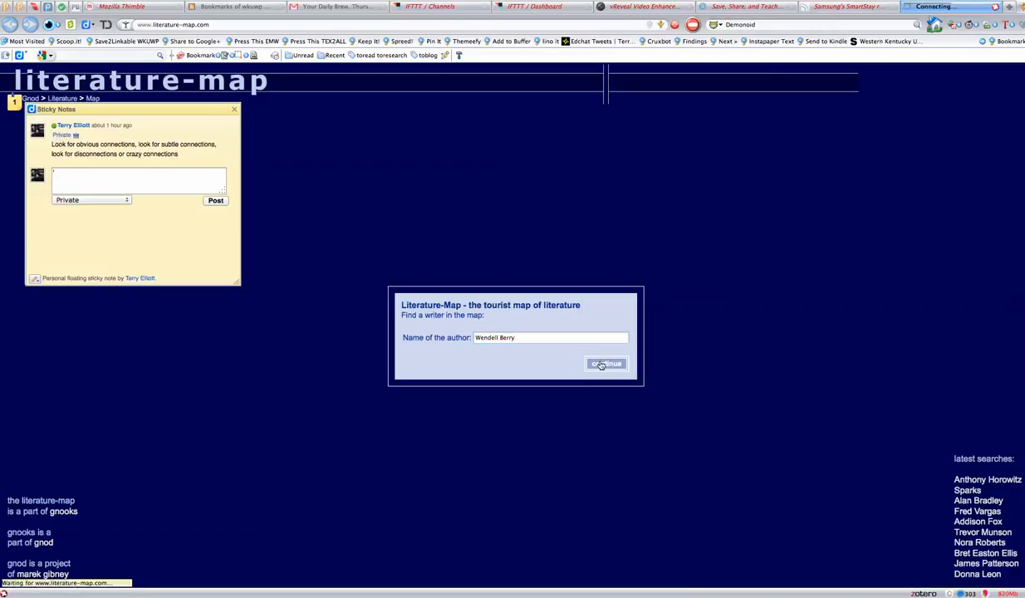
click(605, 364)
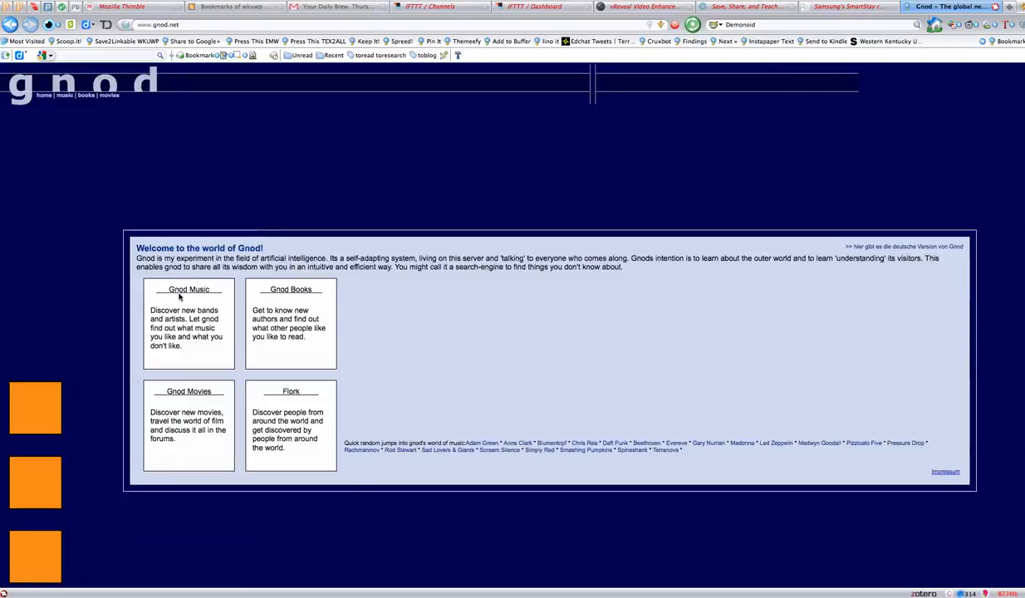
mouse_move(206, 359)
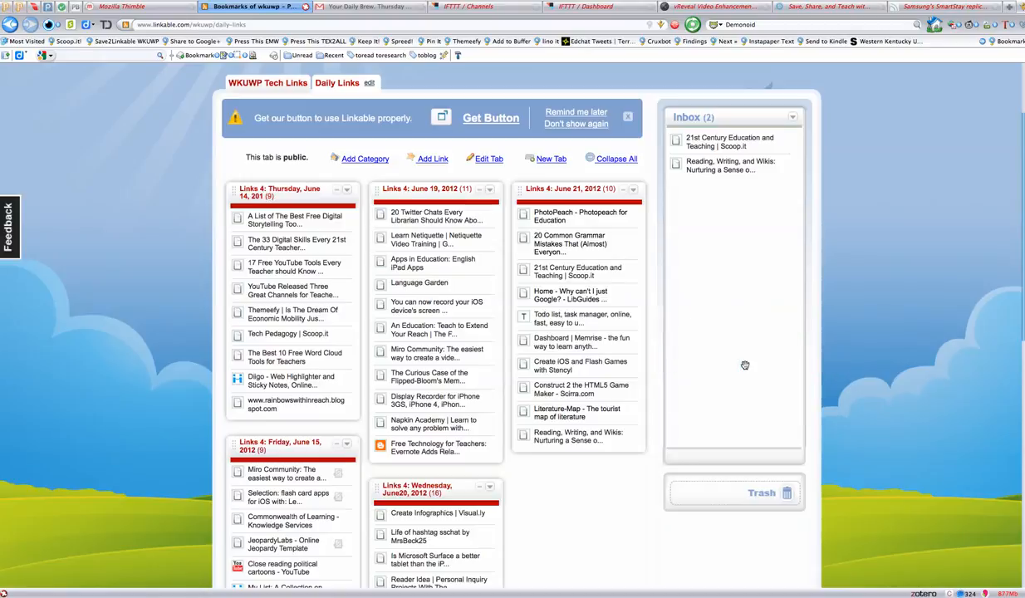
mouse_move(558, 441)
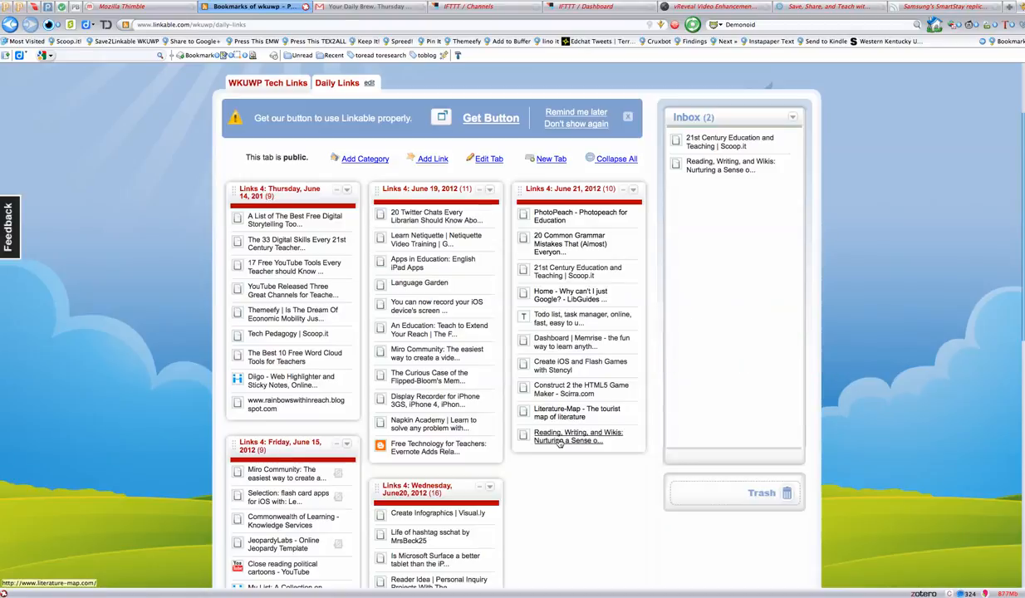
mouse_move(568, 436)
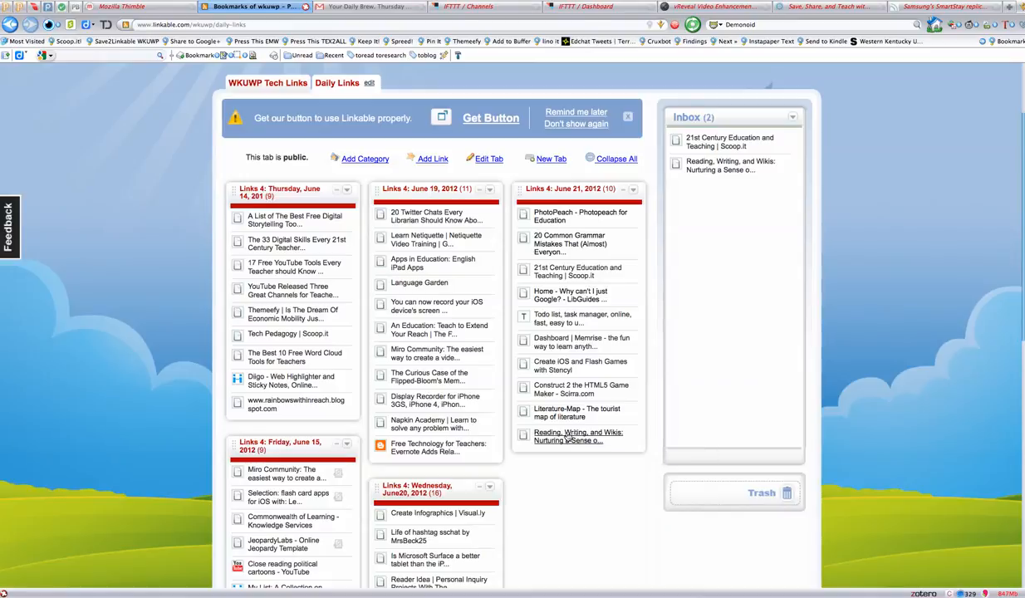
- Open the 'Reading, Writing, and Wikis: Nurturing a Sense...' article from the June 21 column
click(579, 435)
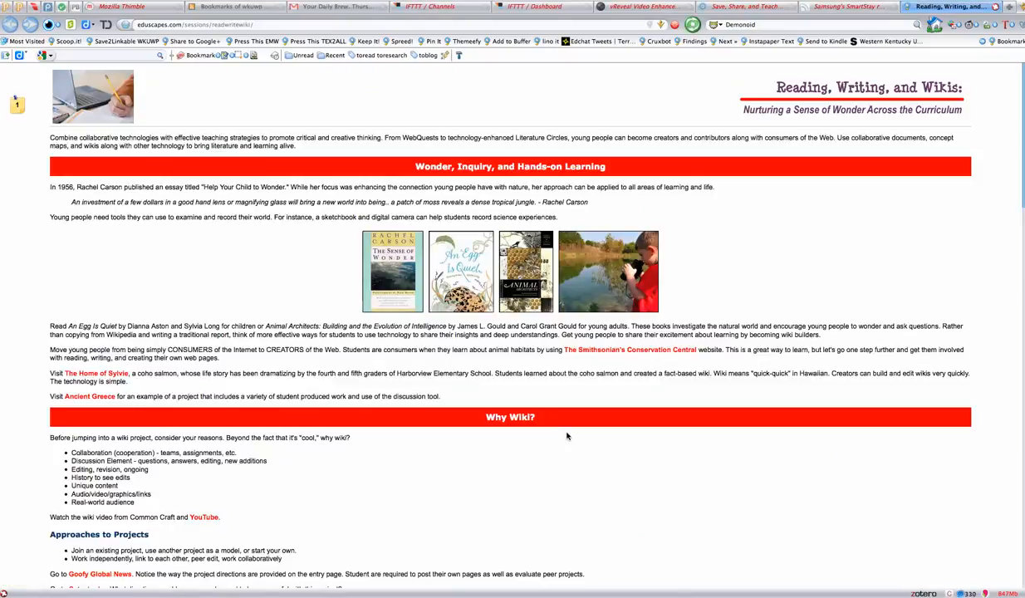
mouse_move(25, 117)
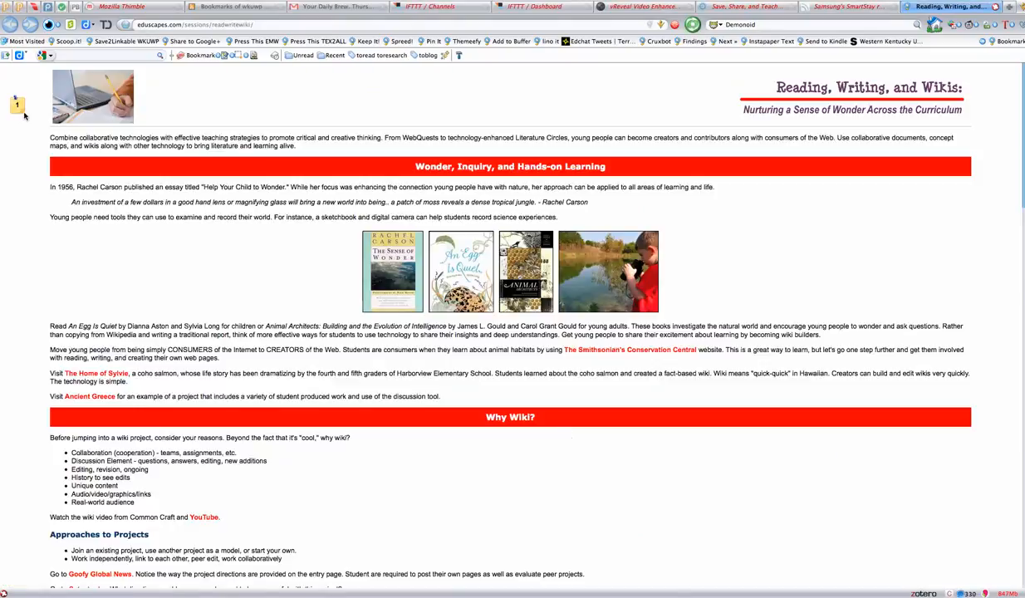
click(17, 103)
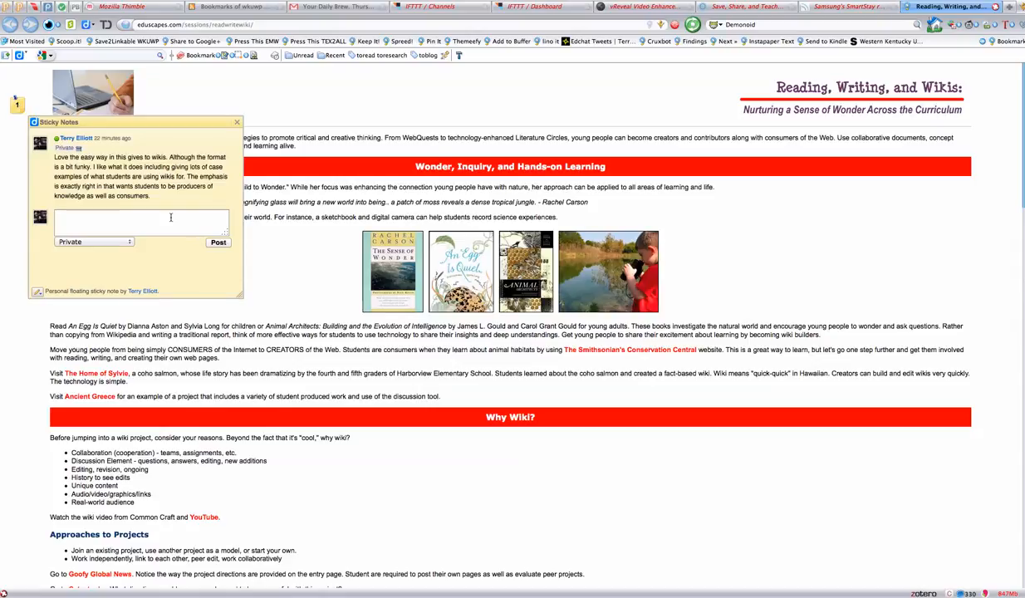
click(141, 220)
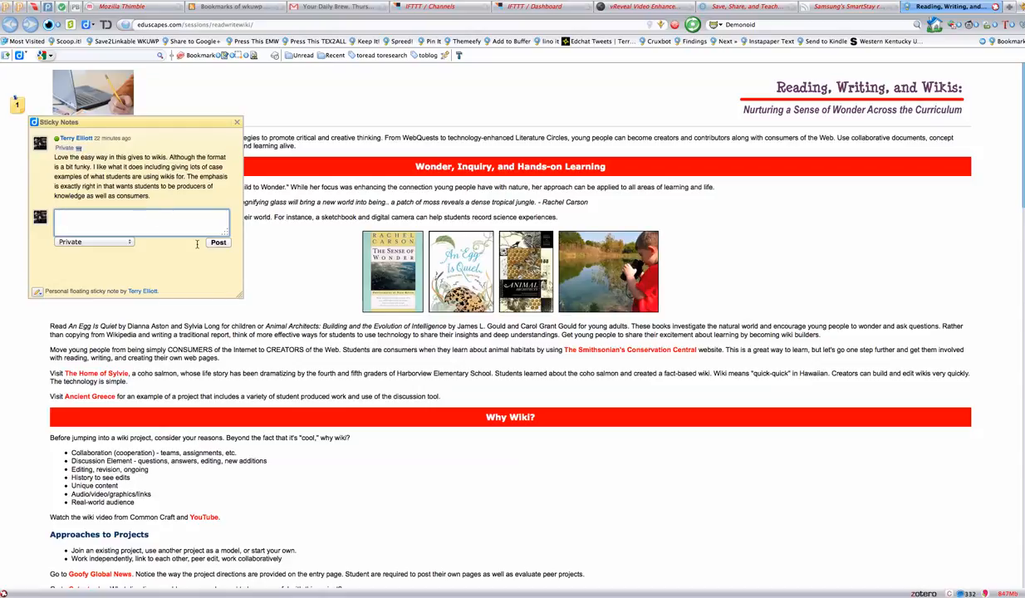
click(236, 123)
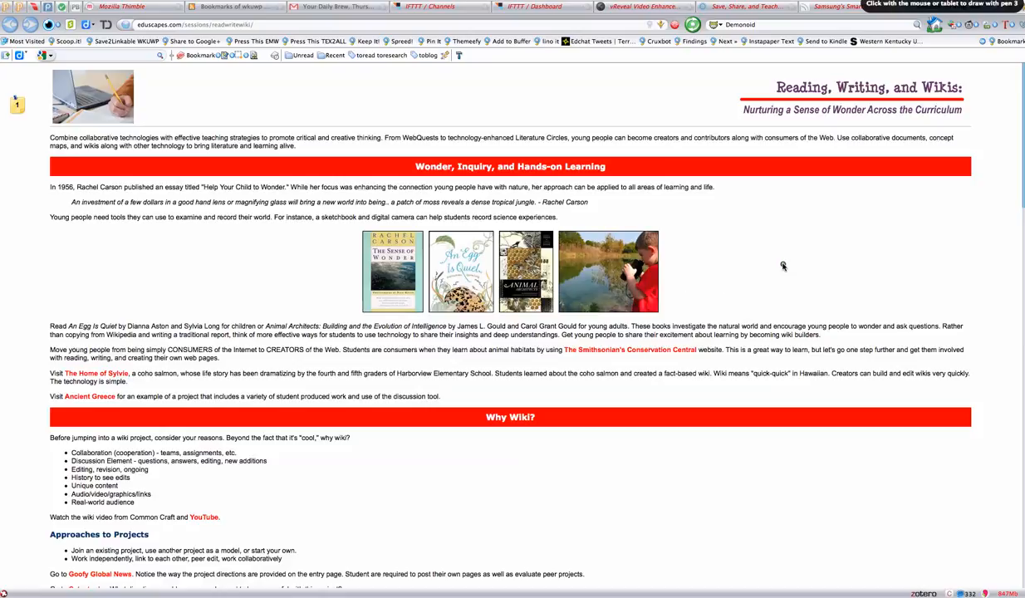
scroll(down, 3)
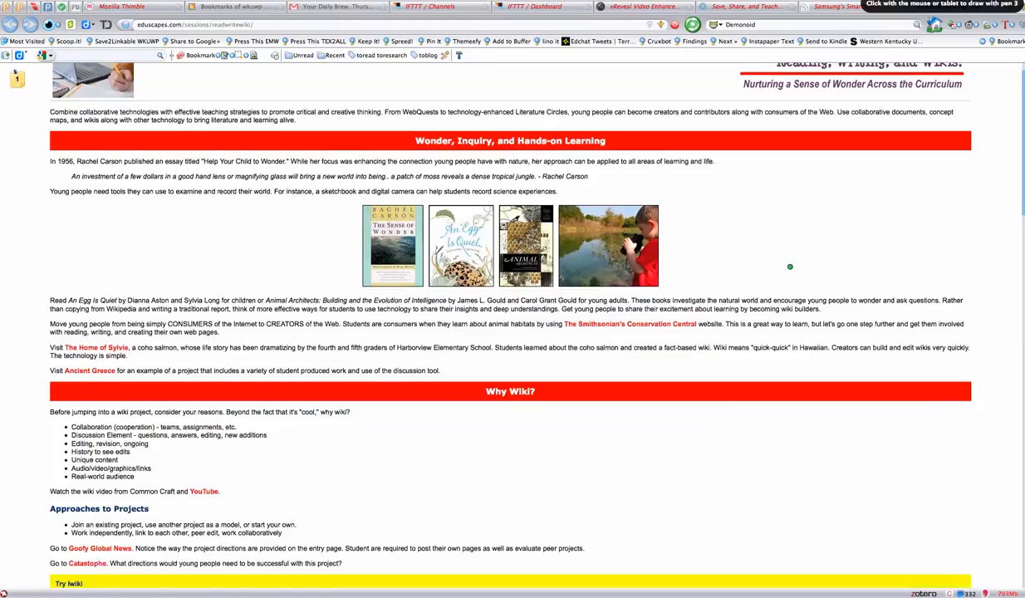
scroll(down, 3)
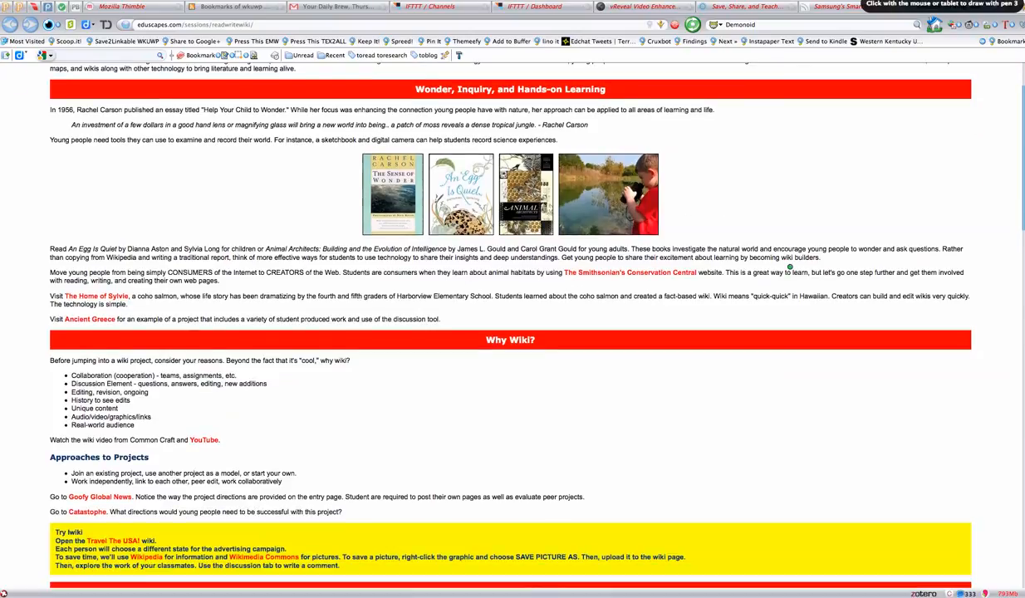
scroll(down, 3)
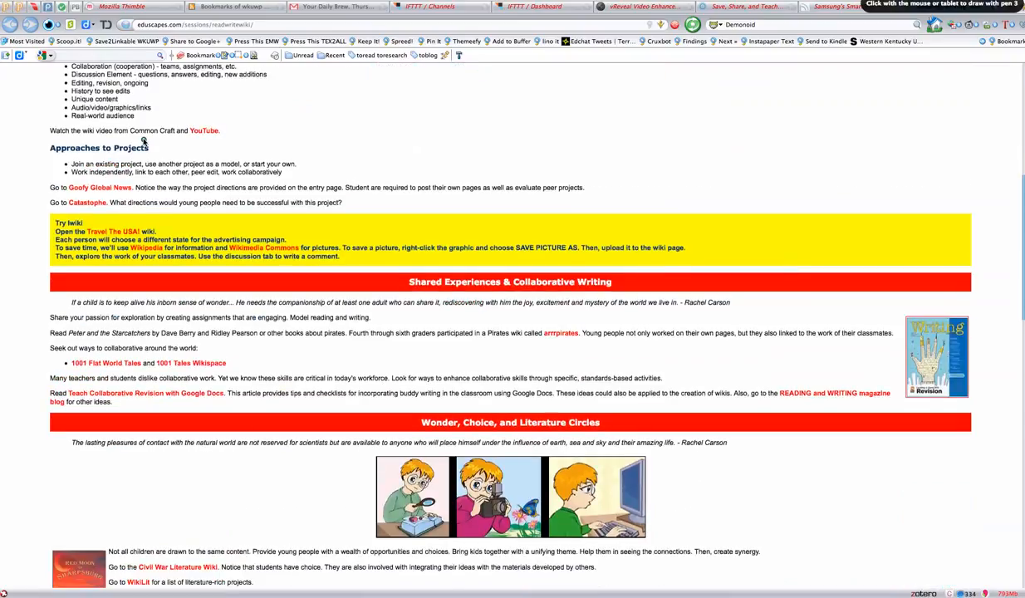
drag(79, 136, 108, 163)
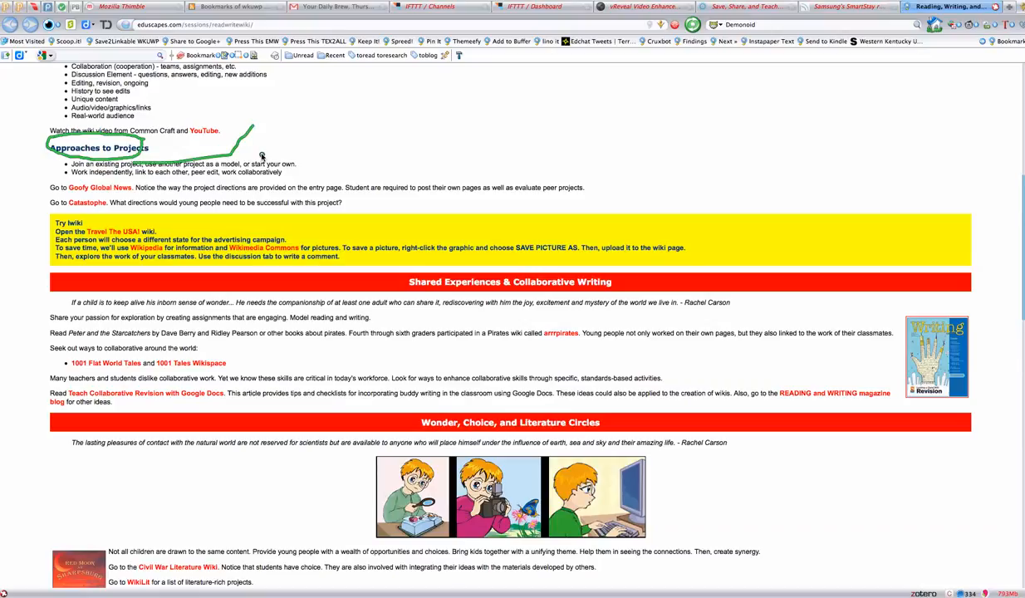
drag(250, 163, 302, 123)
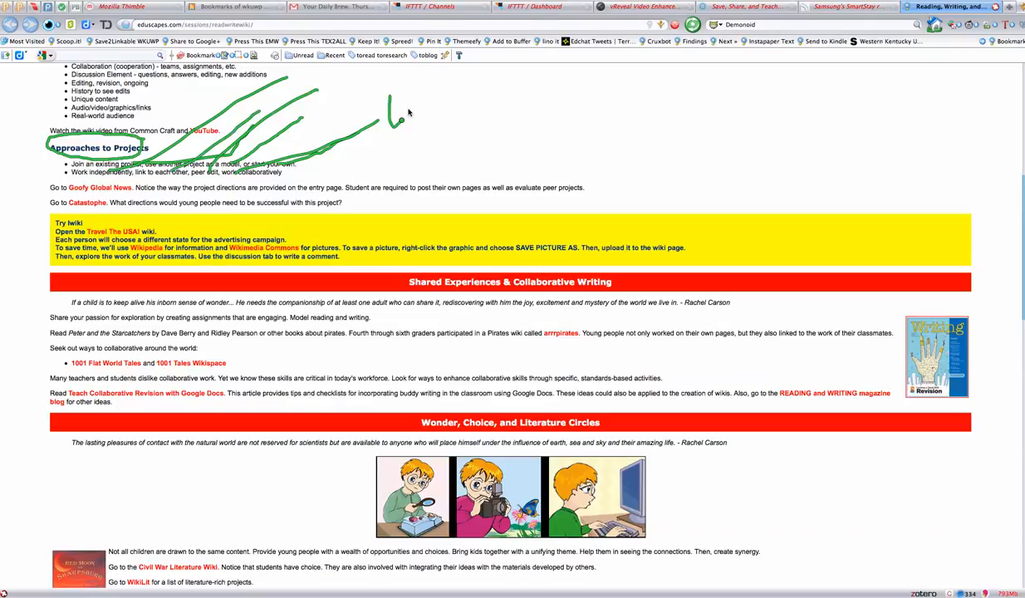
drag(390, 119, 452, 100)
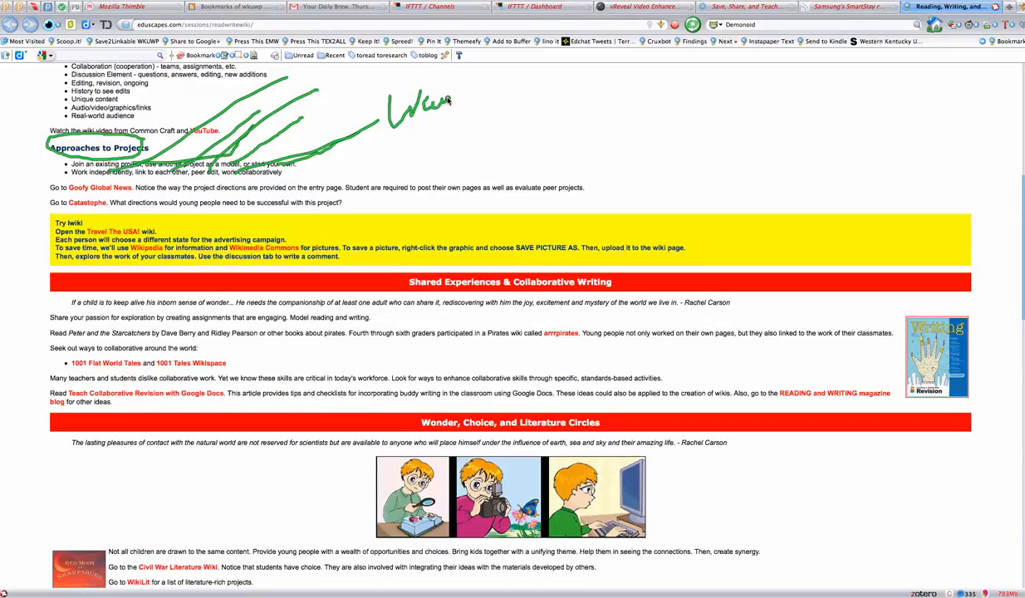
drag(479, 108, 469, 199)
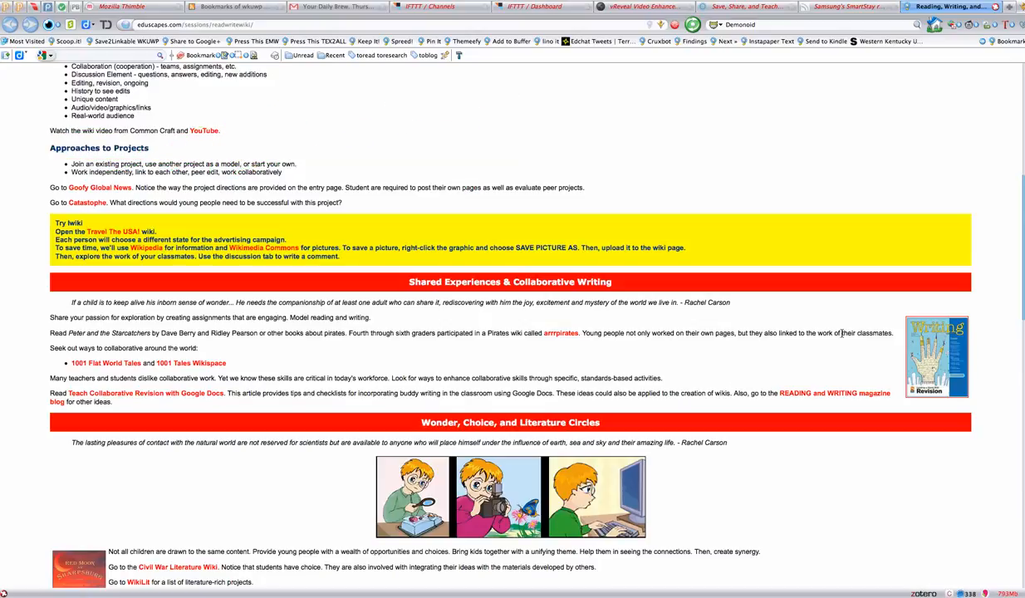
mouse_move(984, 190)
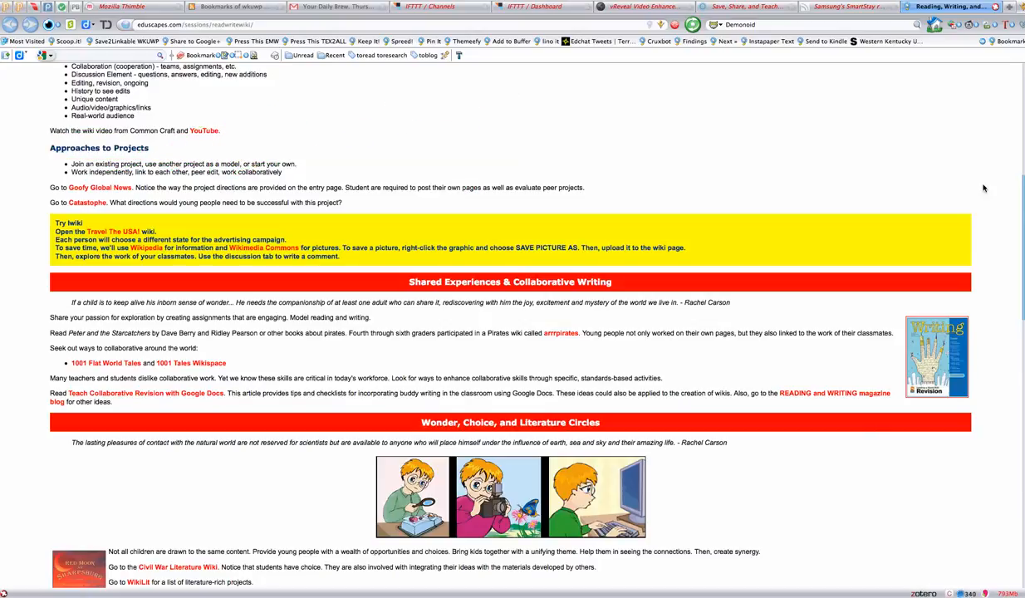
mouse_move(961, 15)
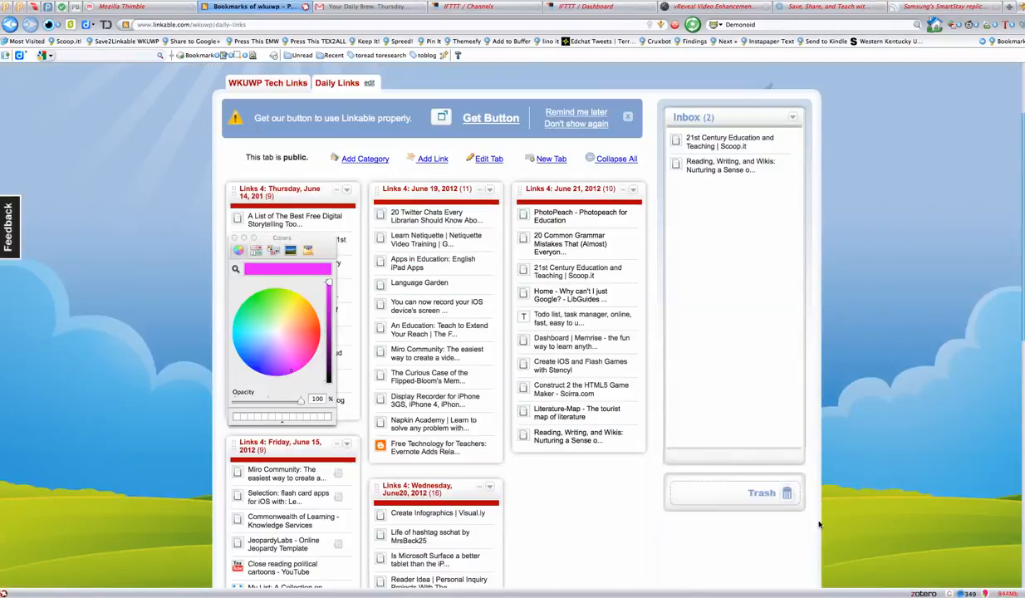
mouse_move(559, 442)
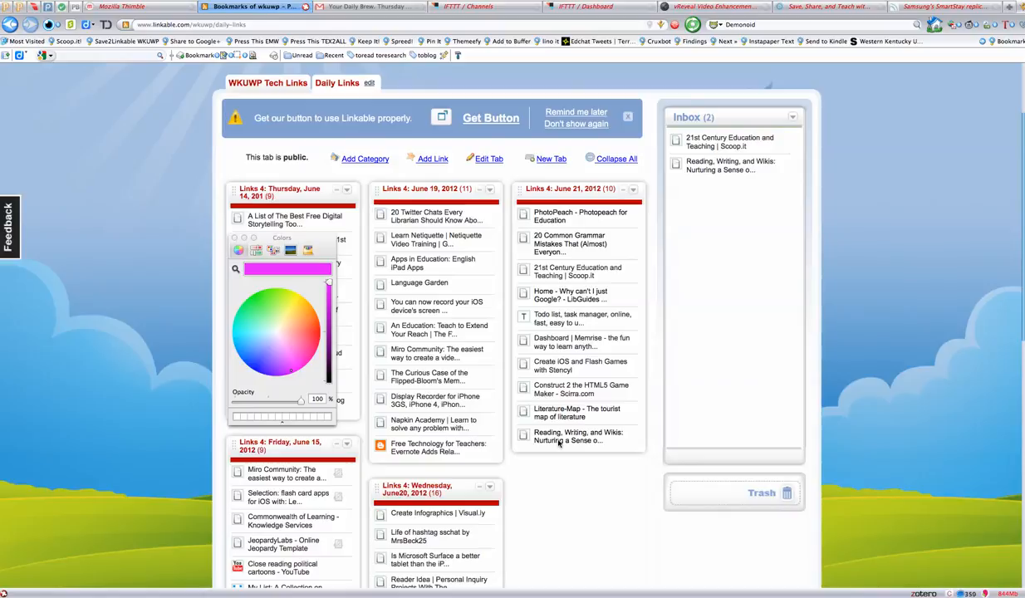
mouse_move(555, 442)
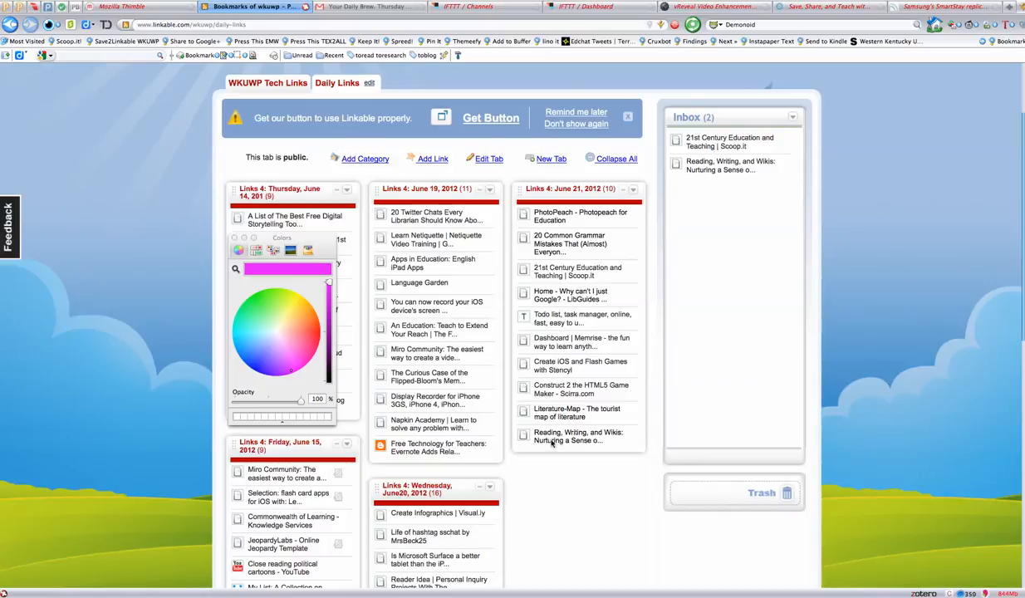